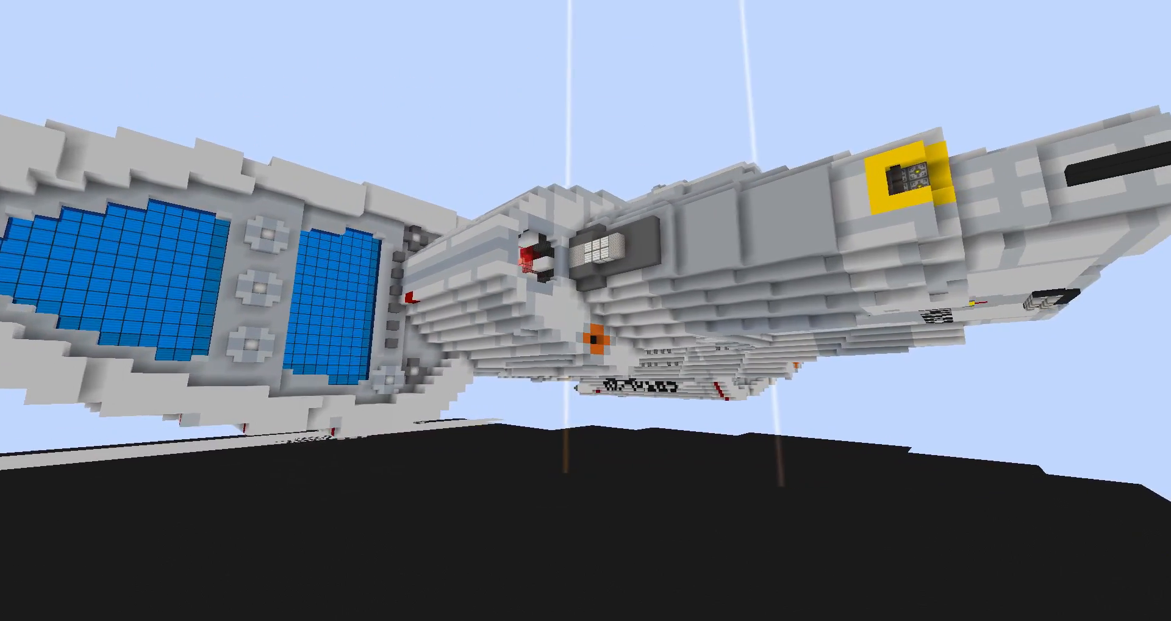
pyautogui.moveTo(585, 309)
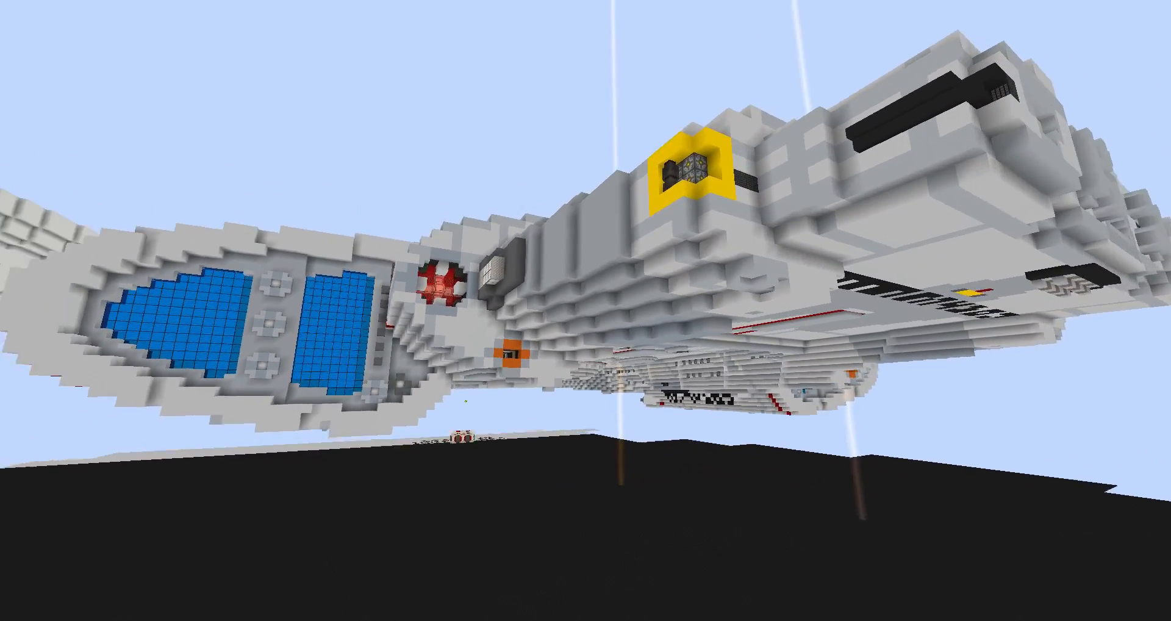
pyautogui.moveTo(586, 310)
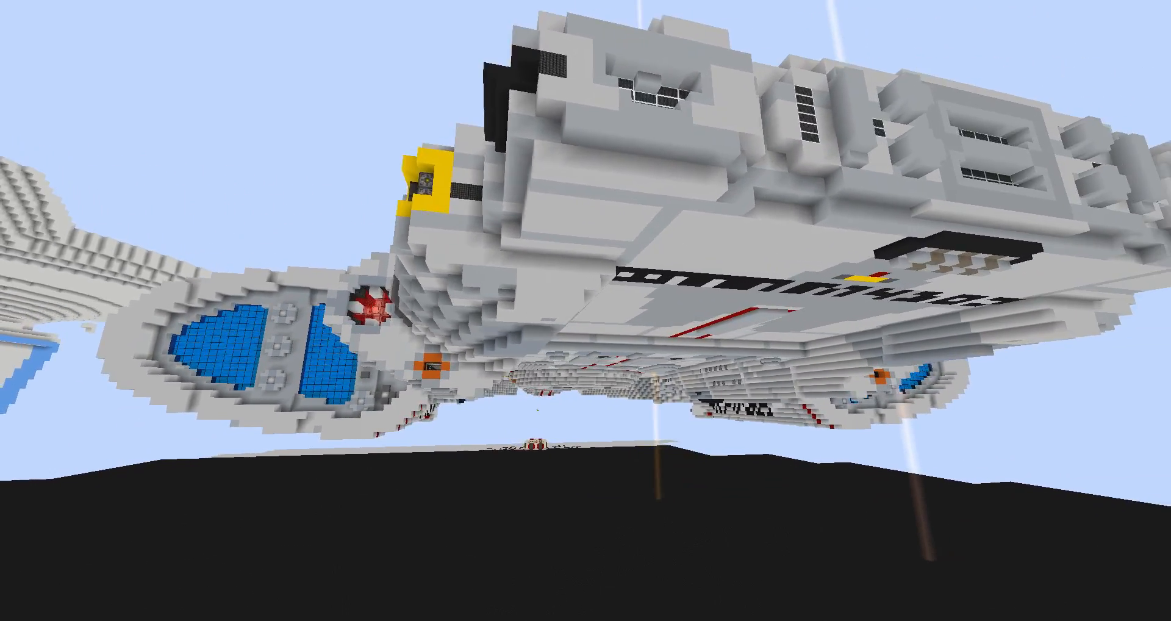
pyautogui.moveTo(586, 310)
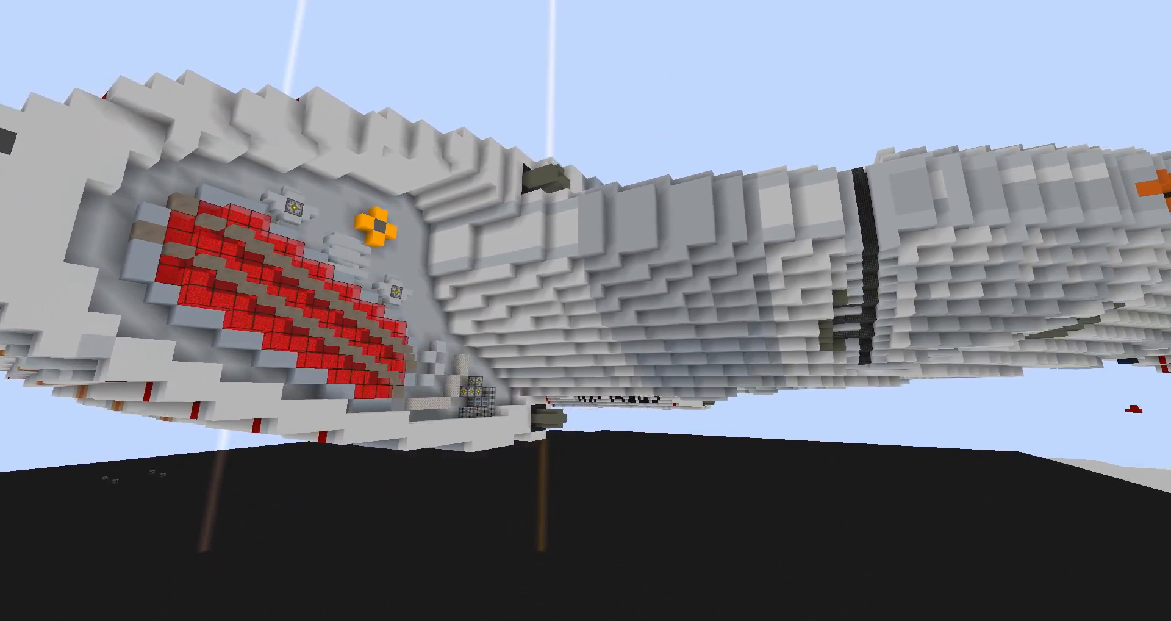
pyautogui.moveTo(585, 309)
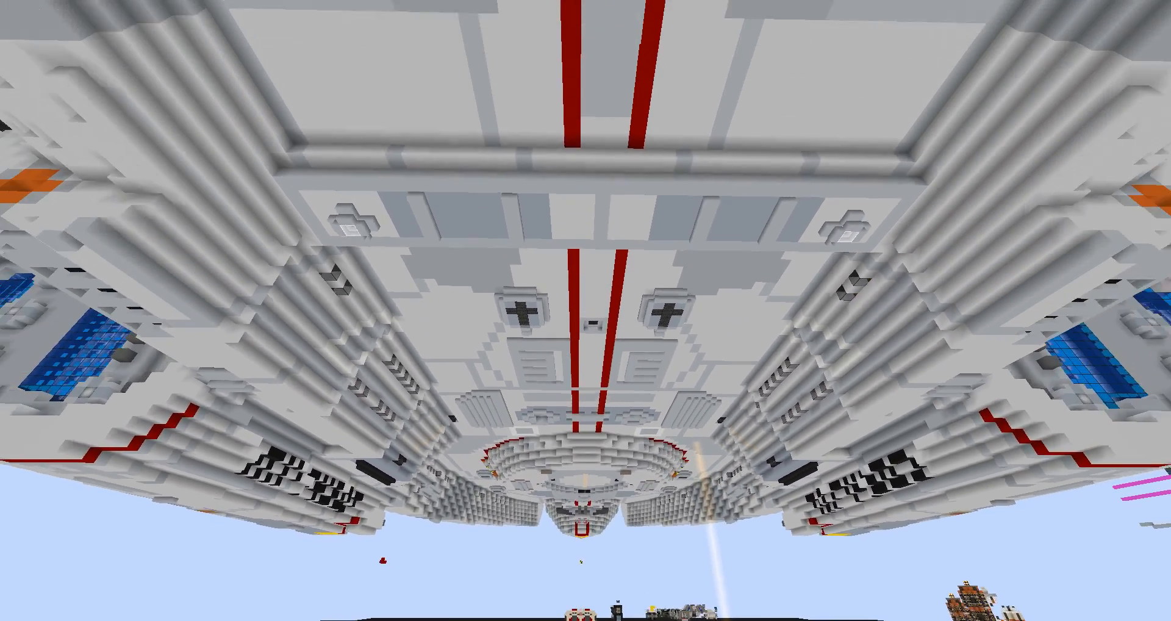
pyautogui.moveTo(585, 310)
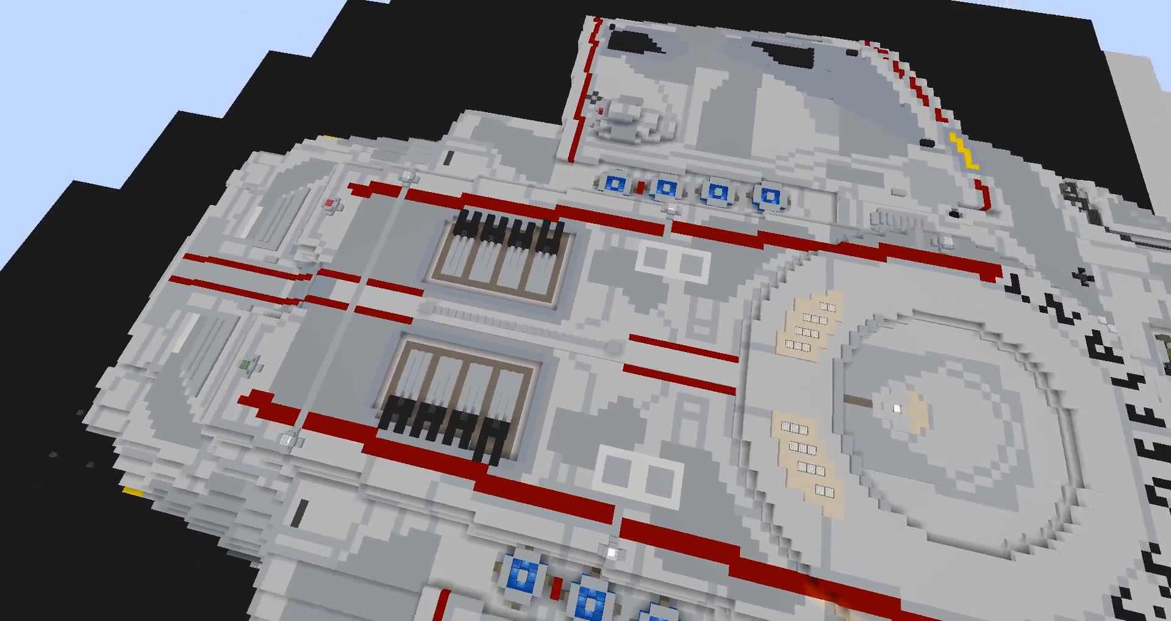
pyautogui.moveTo(586, 310)
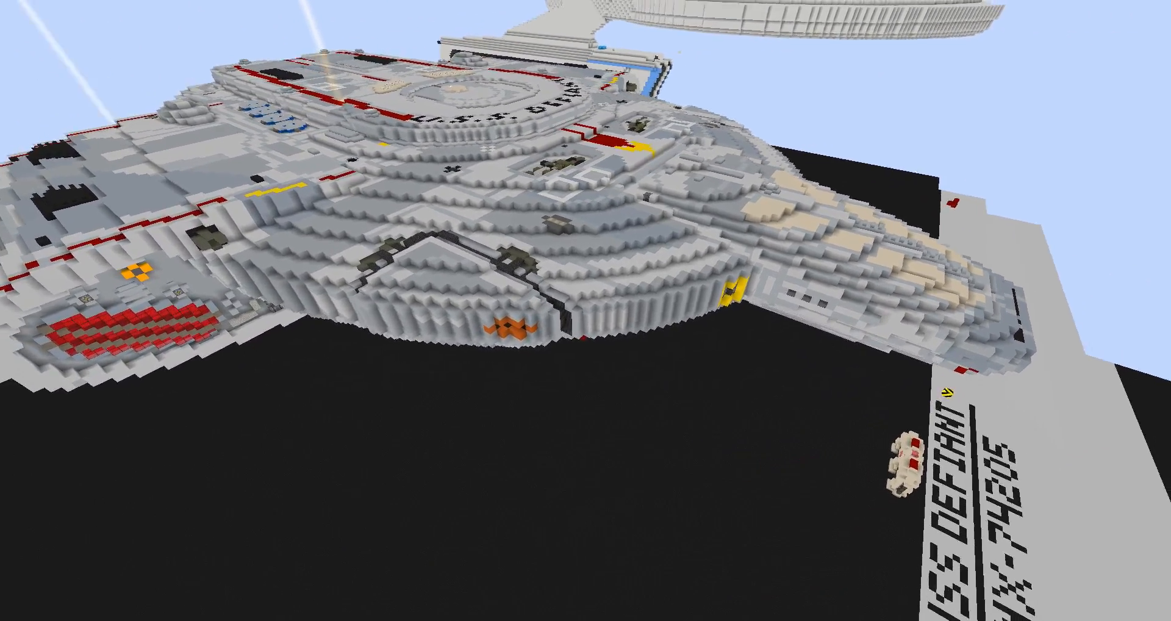
pyautogui.moveTo(585, 310)
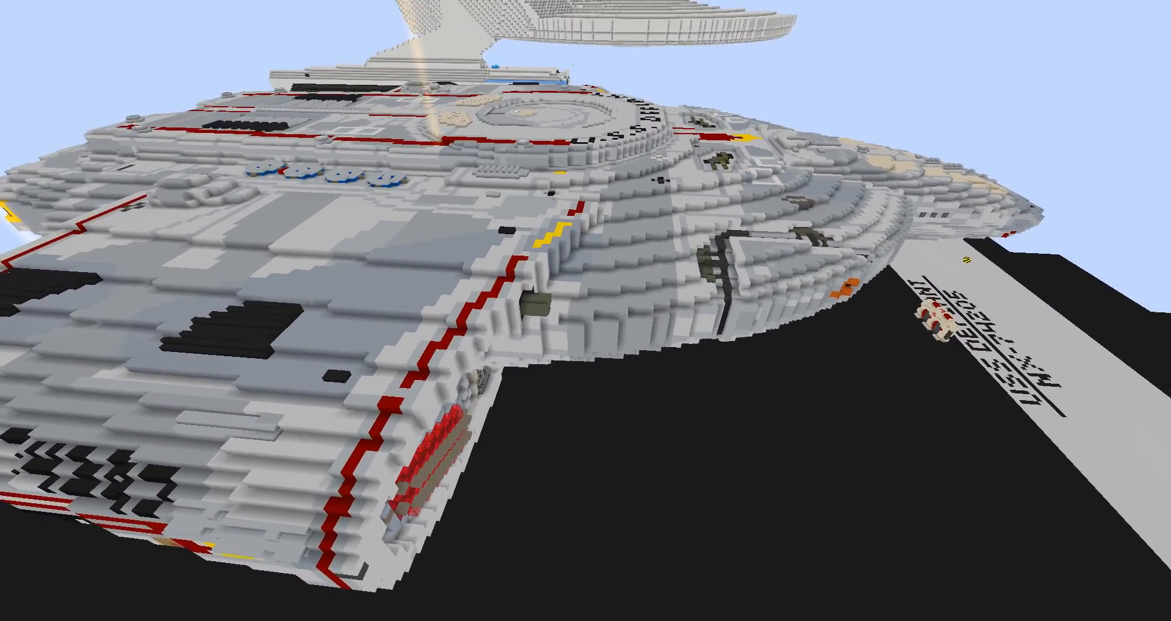
pyautogui.moveTo(585, 310)
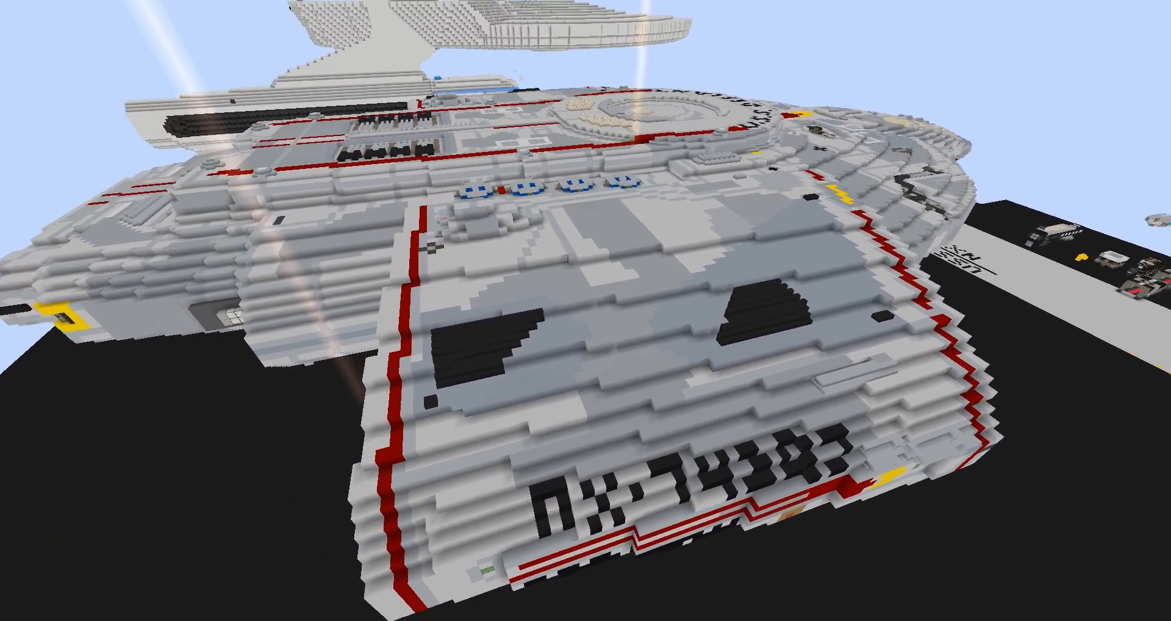
pyautogui.moveTo(586, 310)
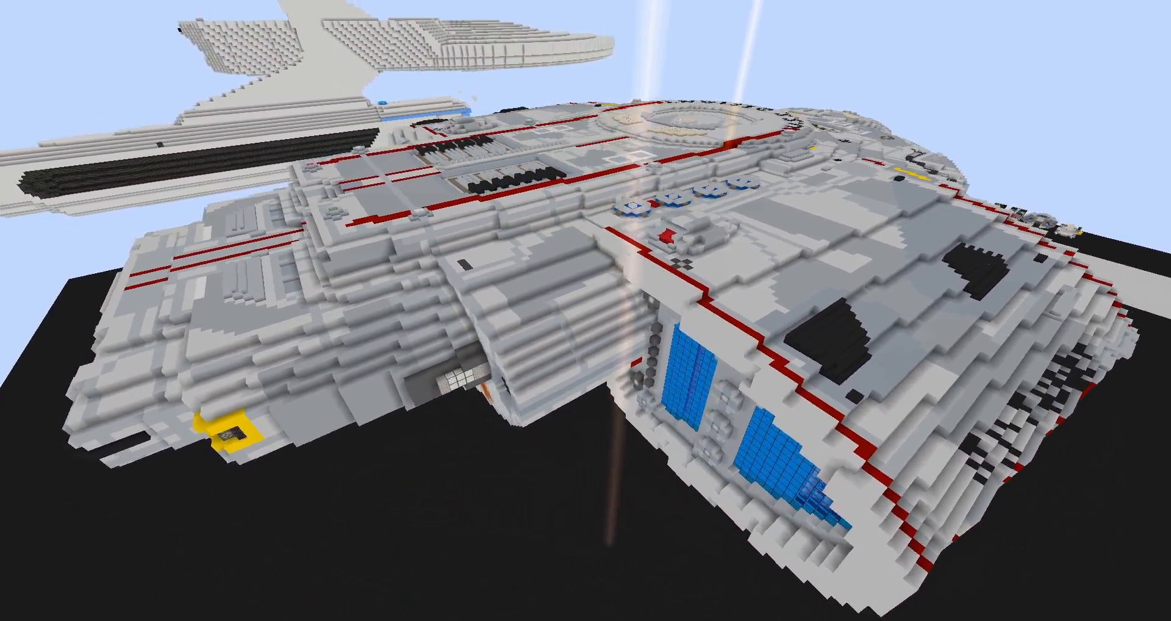
pyautogui.moveTo(585, 309)
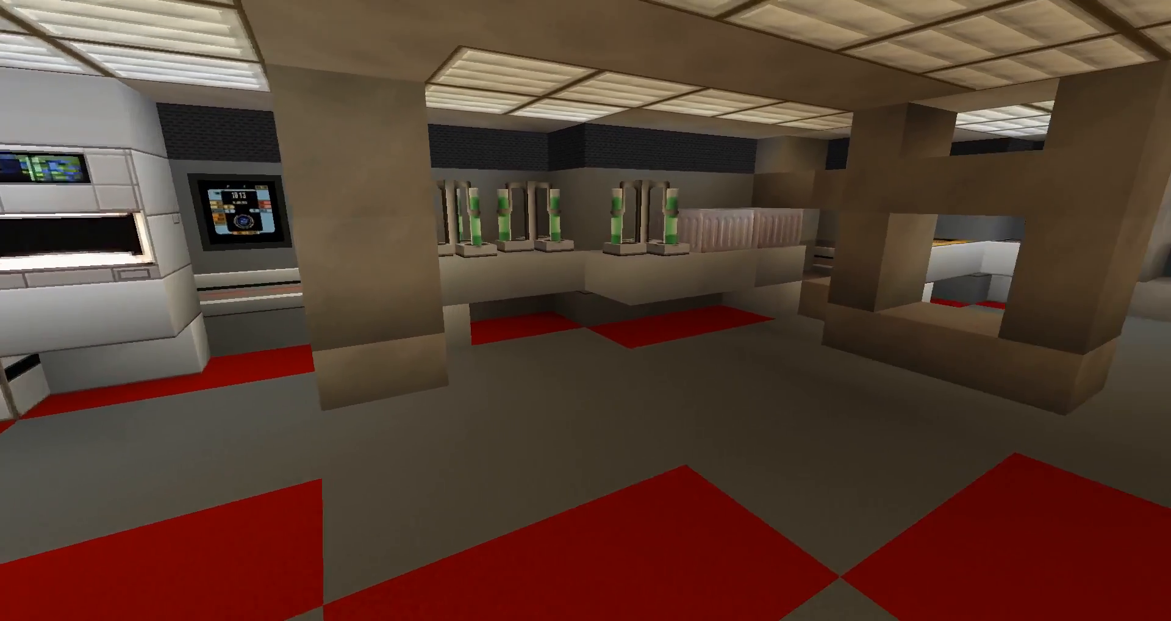
pyautogui.moveTo(586, 309)
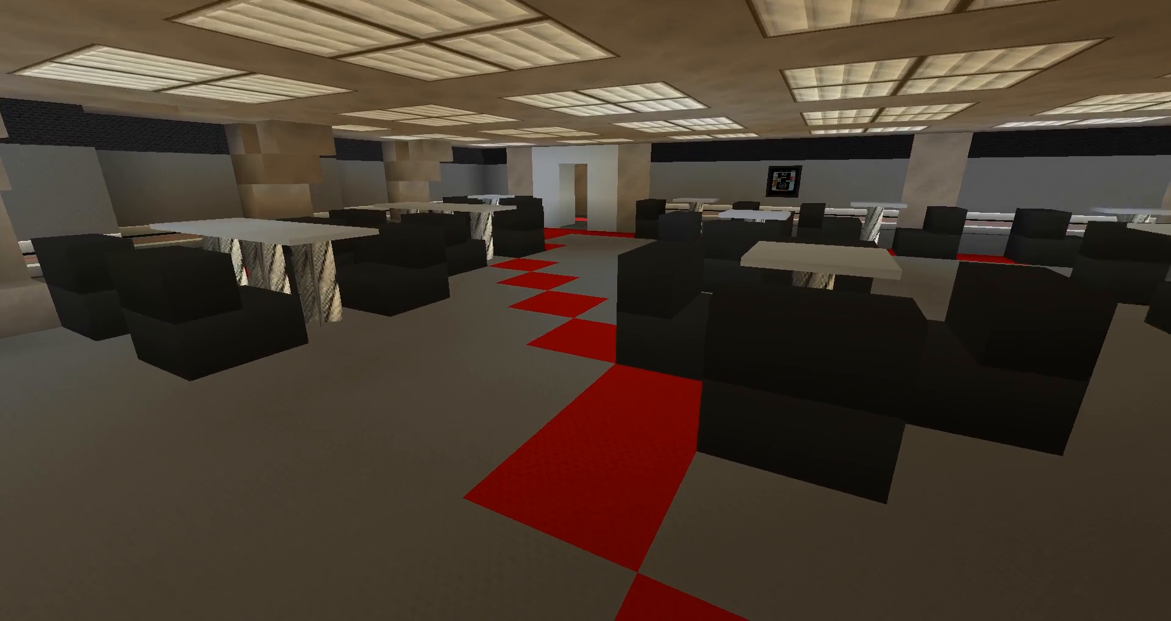
pyautogui.moveTo(586, 310)
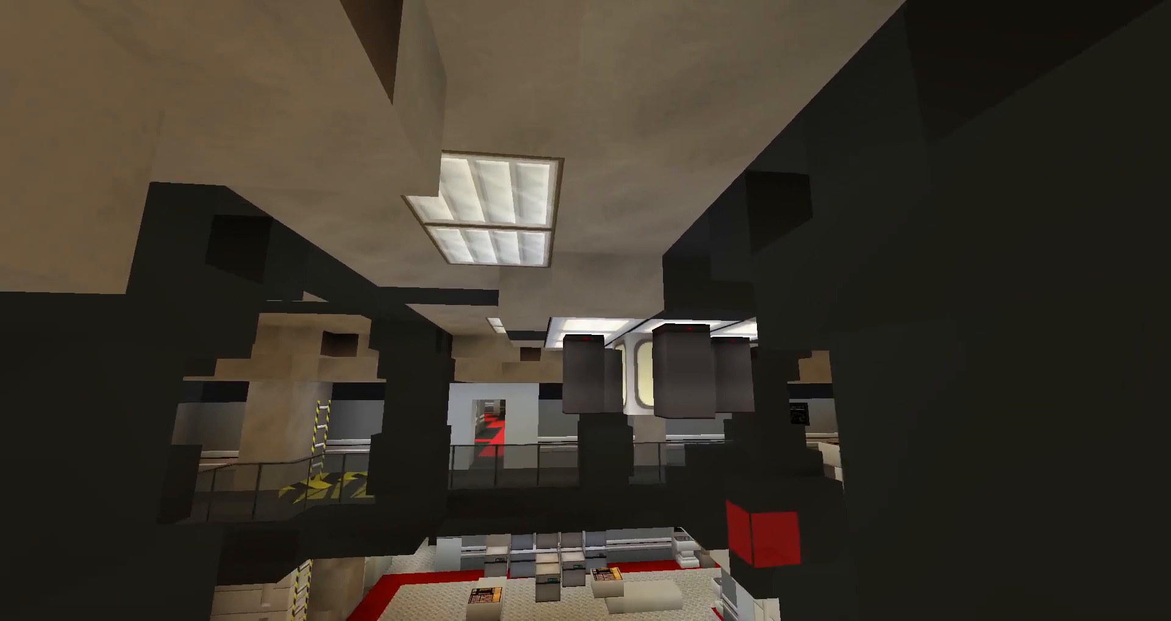
pyautogui.moveTo(585, 310)
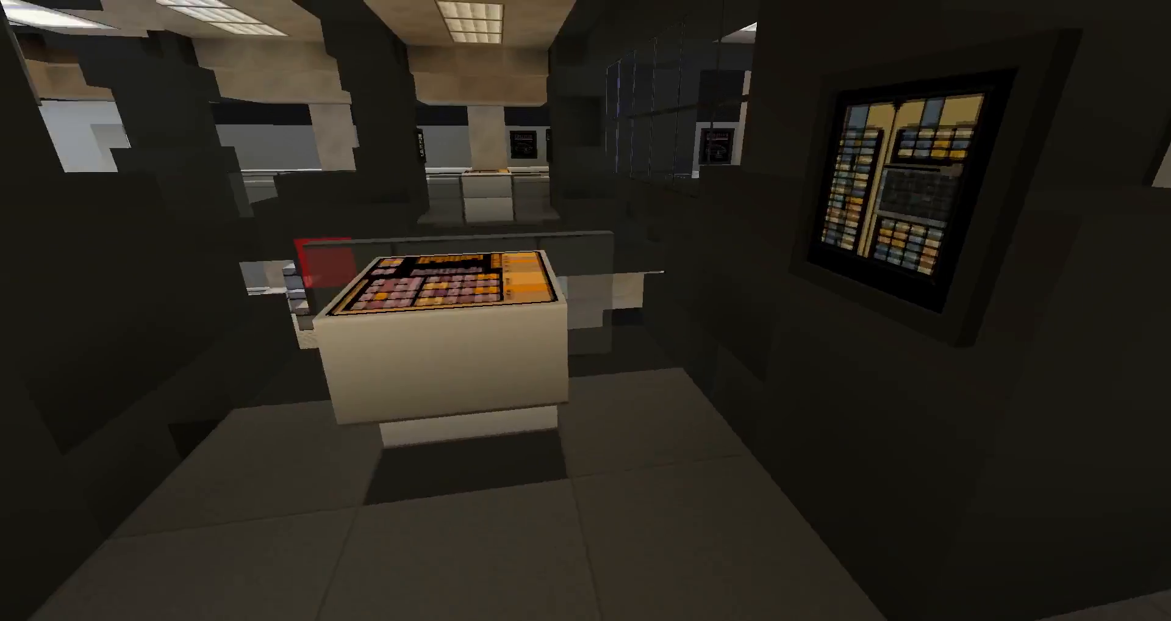
pyautogui.moveTo(585, 310)
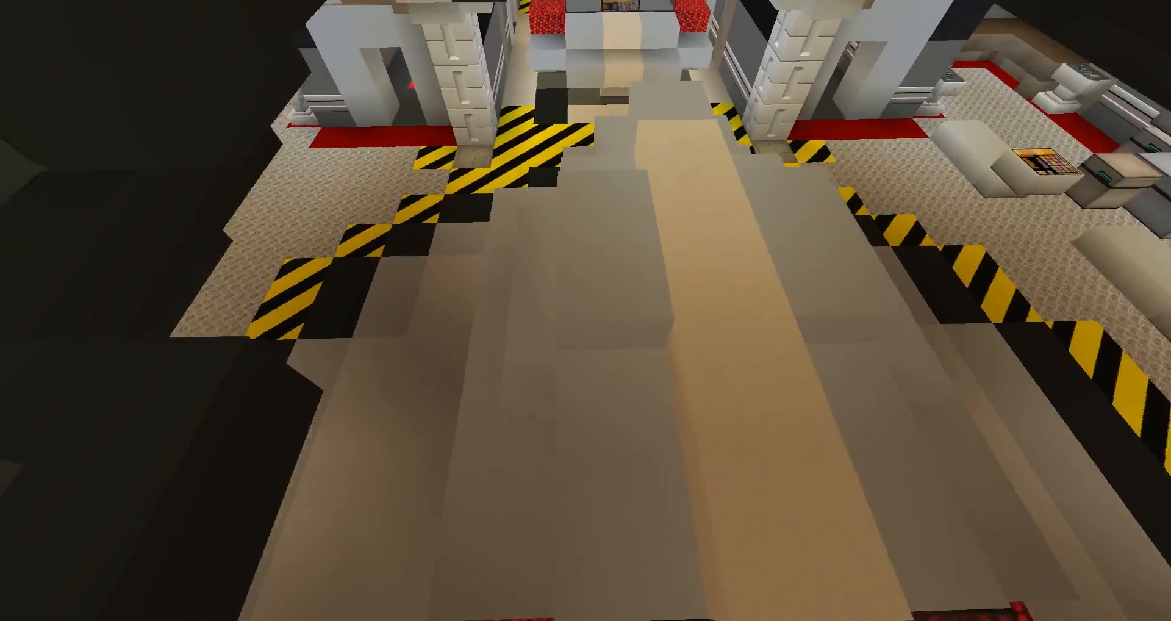
pyautogui.moveTo(585, 299)
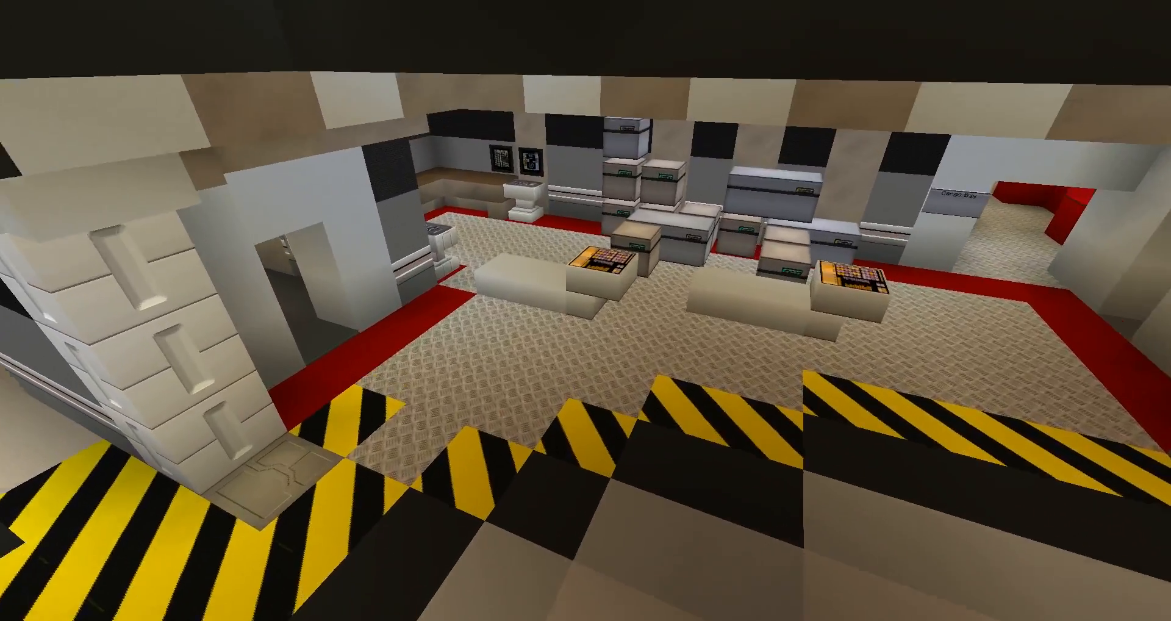
pyautogui.moveTo(585, 309)
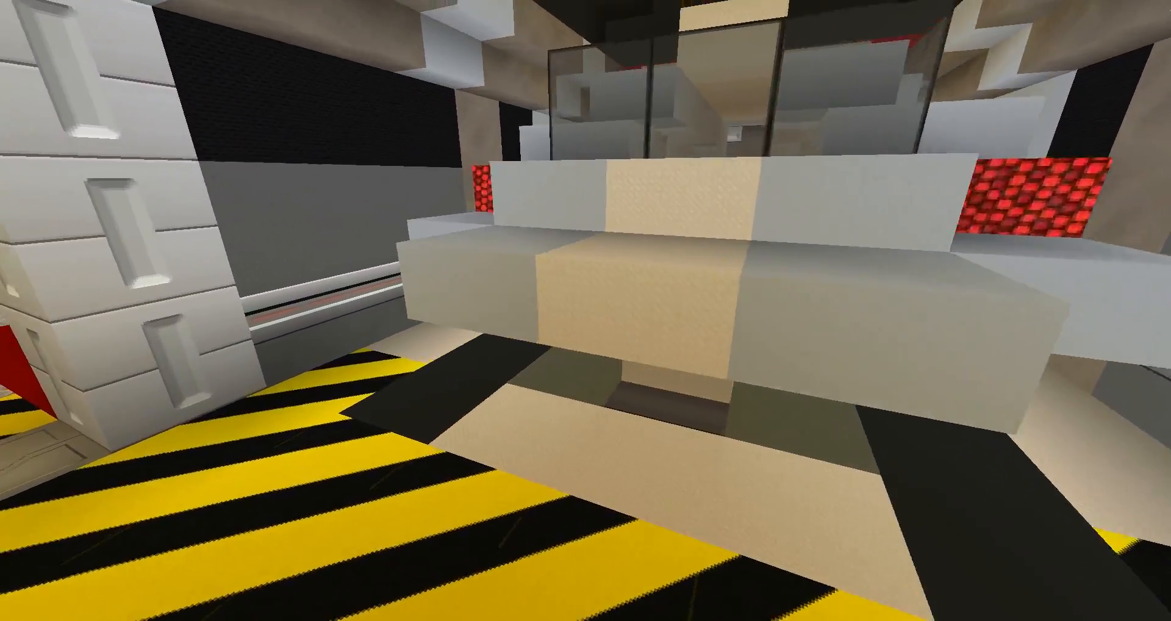
pyautogui.moveTo(585, 310)
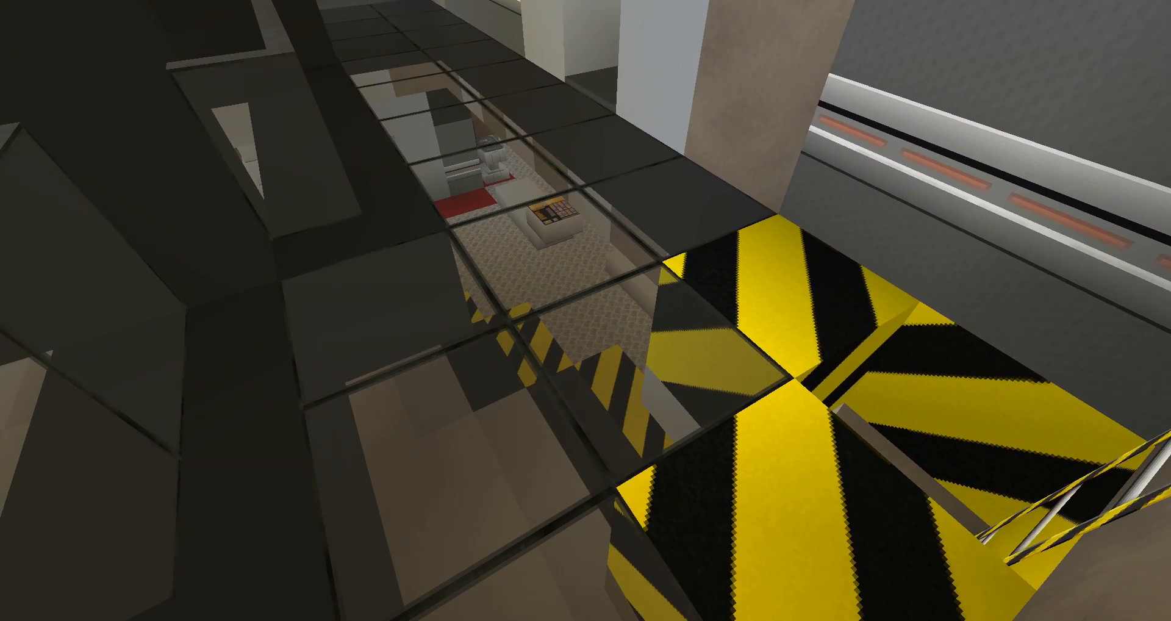
pyautogui.moveTo(585, 310)
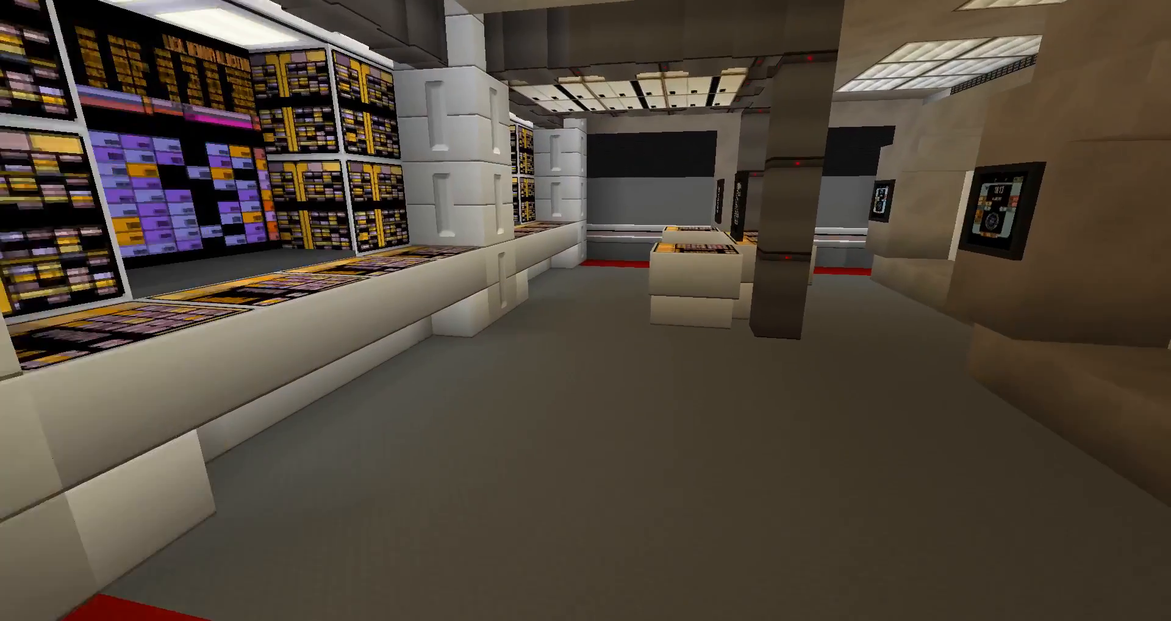
pyautogui.moveTo(586, 310)
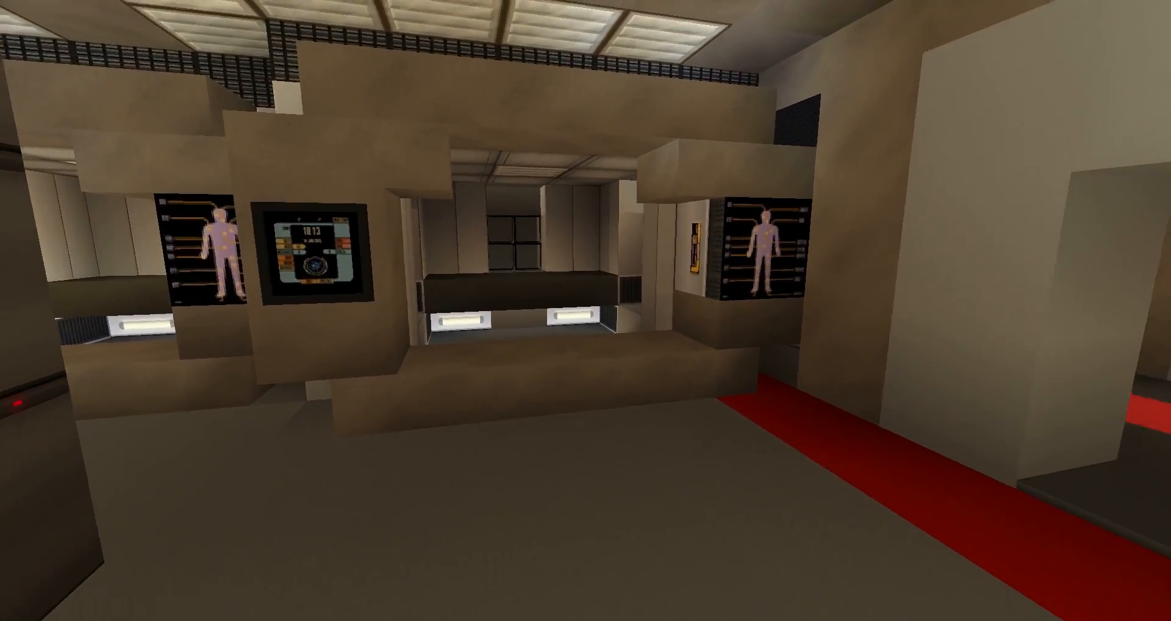
pyautogui.moveTo(585, 310)
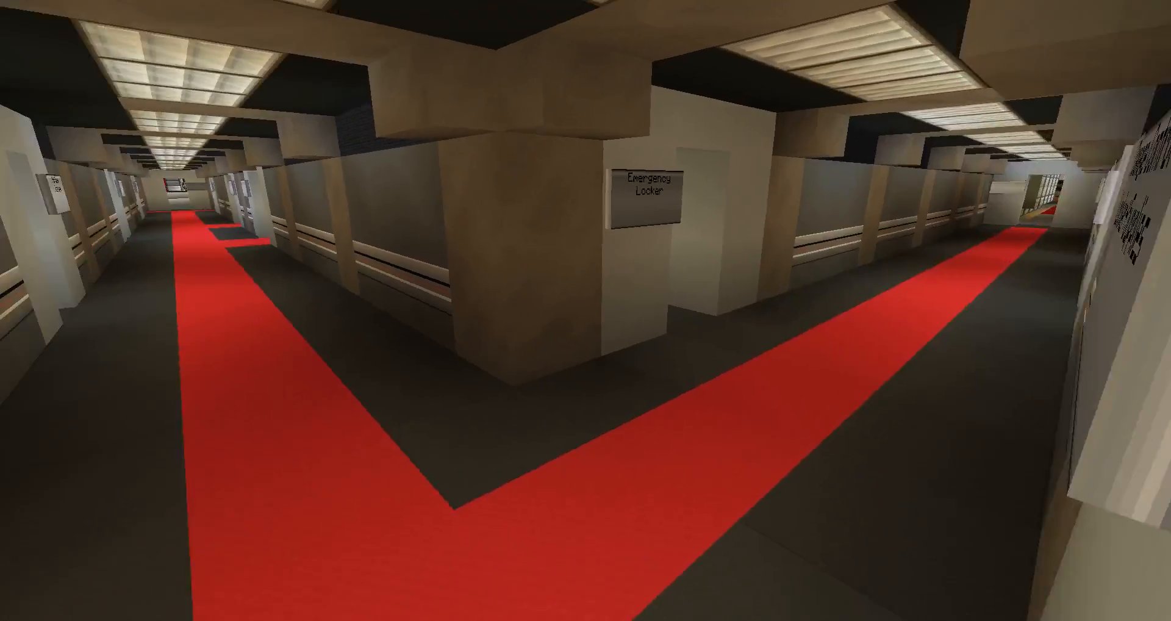
pyautogui.moveTo(585, 309)
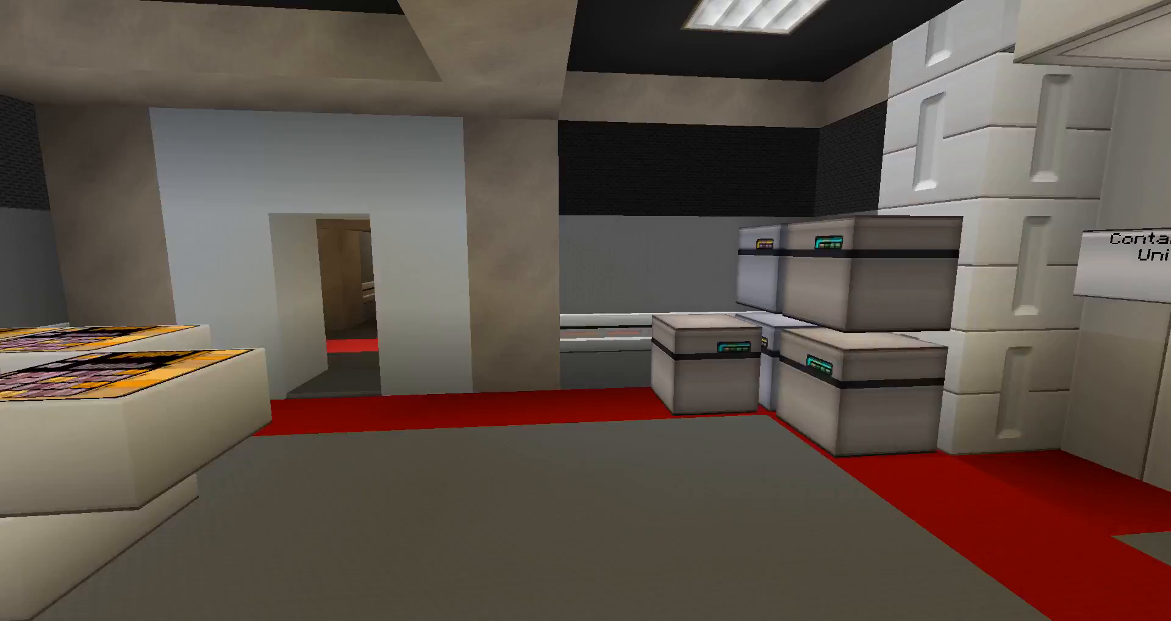
pyautogui.moveTo(585, 310)
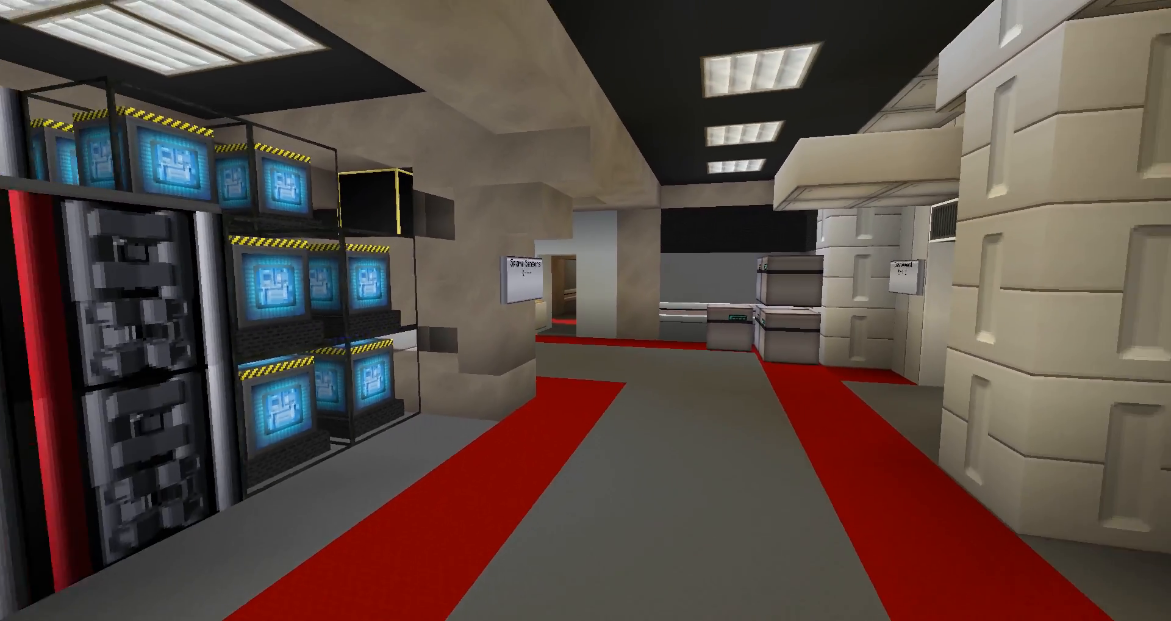
pyautogui.moveTo(585, 310)
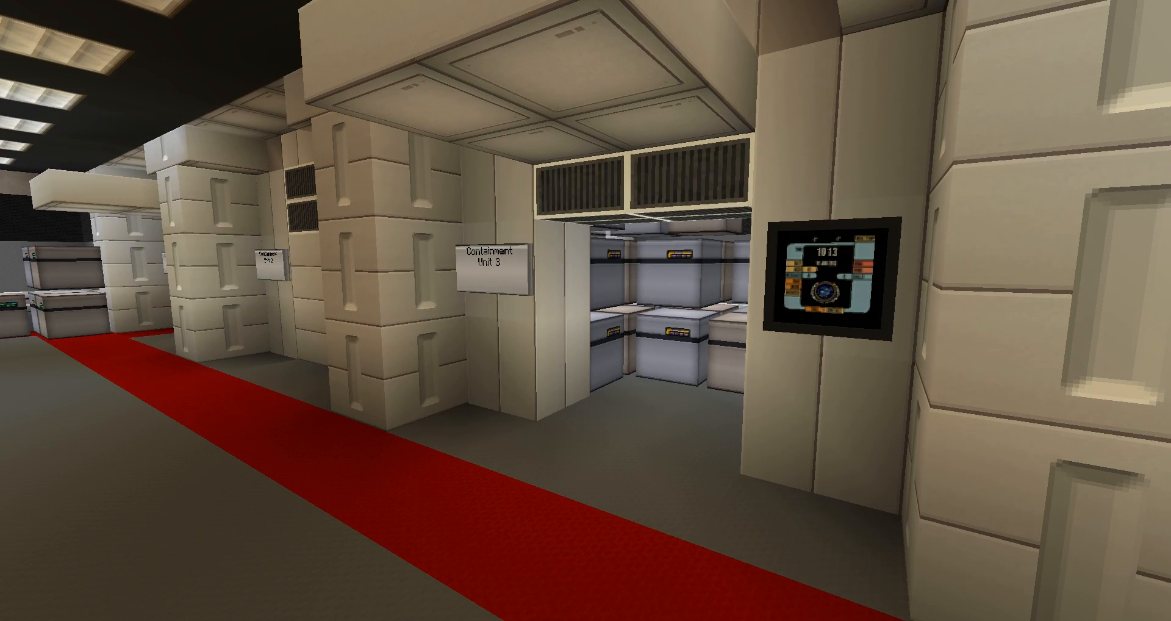
pyautogui.moveTo(585, 310)
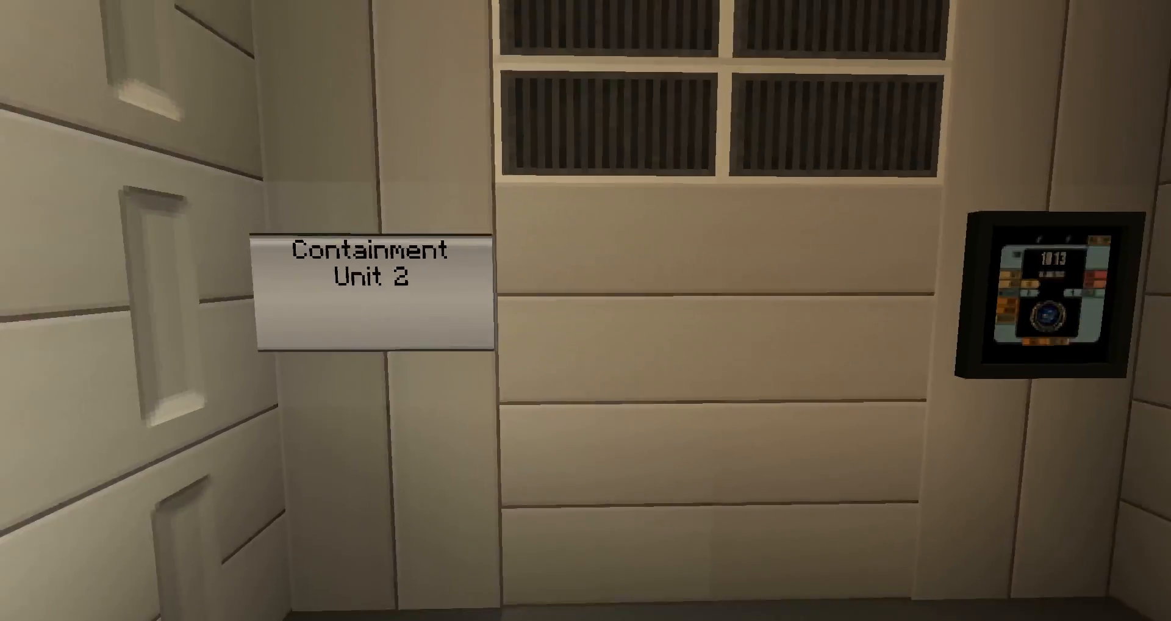
# Fly through the cargo hold past the stacked crates and Containment Unit 3 and 2 bays.
pyautogui.scroll(-3)
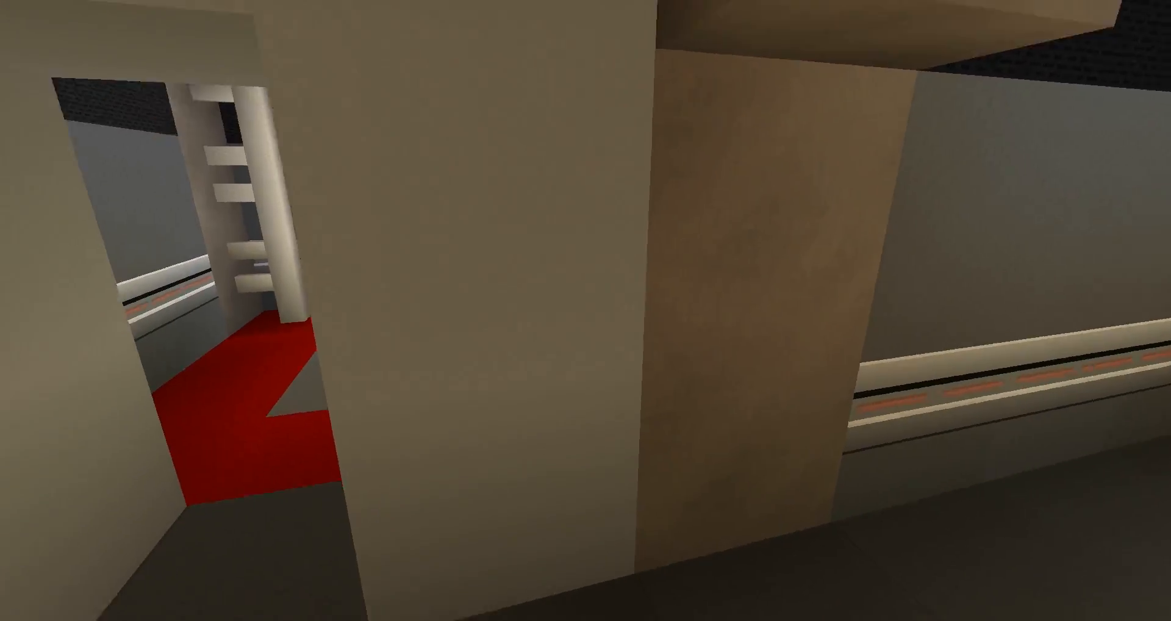
pyautogui.moveTo(585, 310)
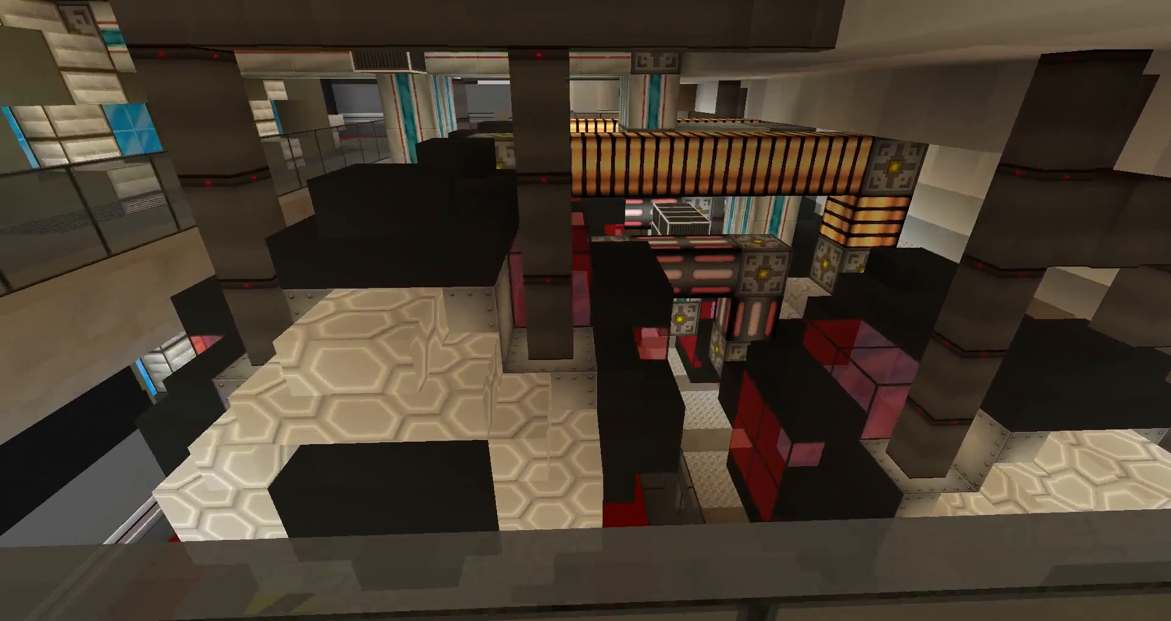
pyautogui.moveTo(586, 310)
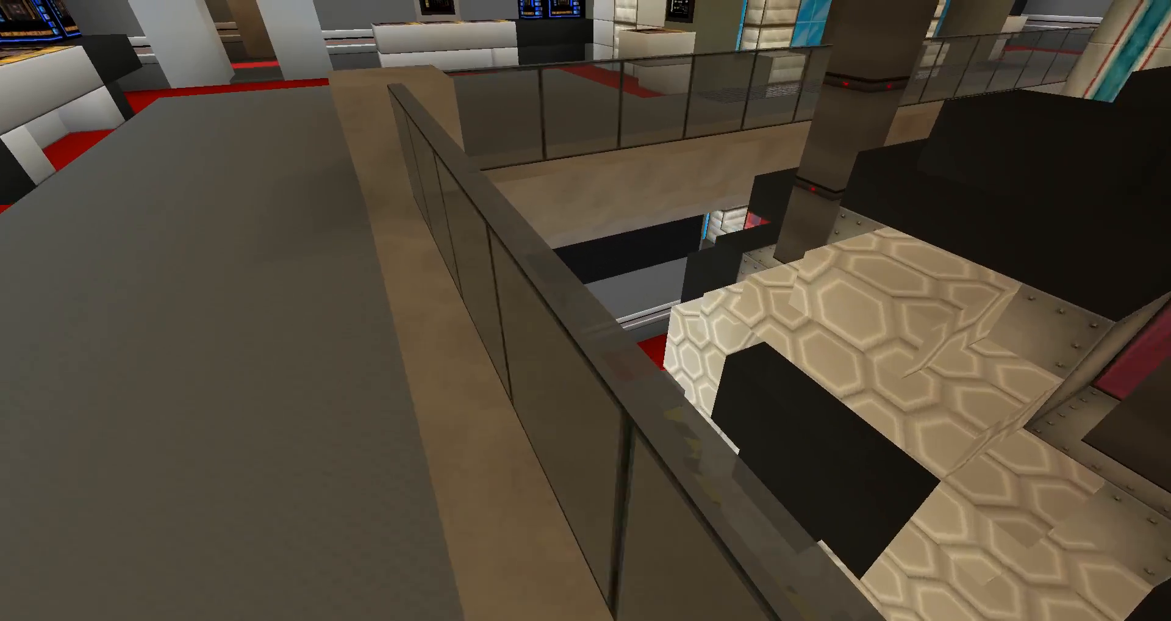
pyautogui.moveTo(585, 309)
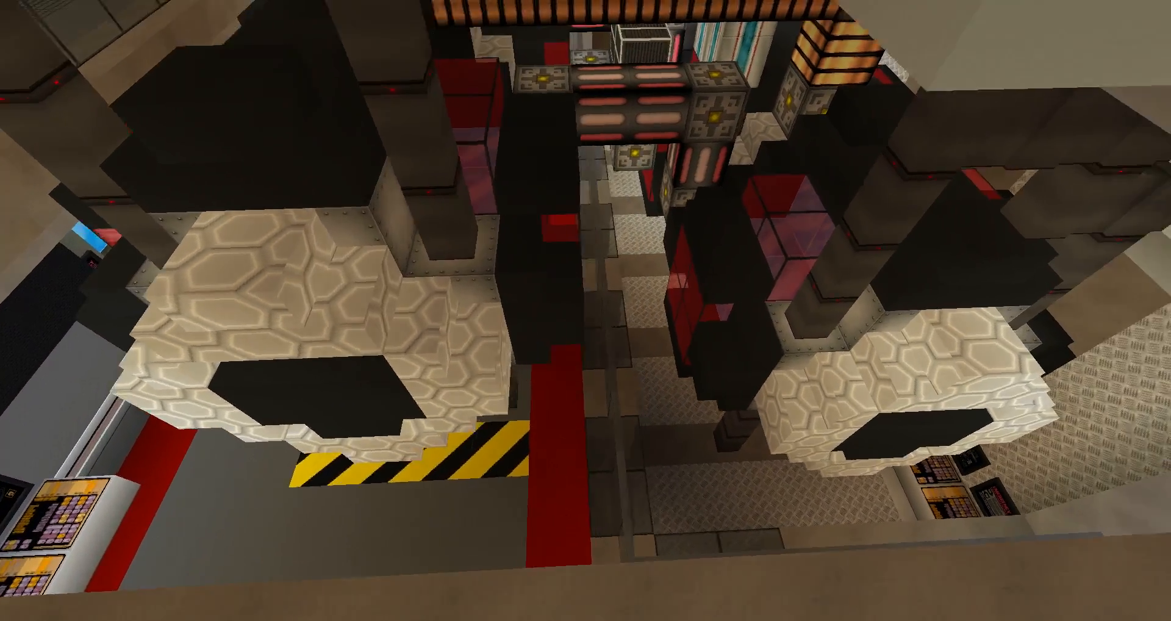
pyautogui.moveTo(585, 310)
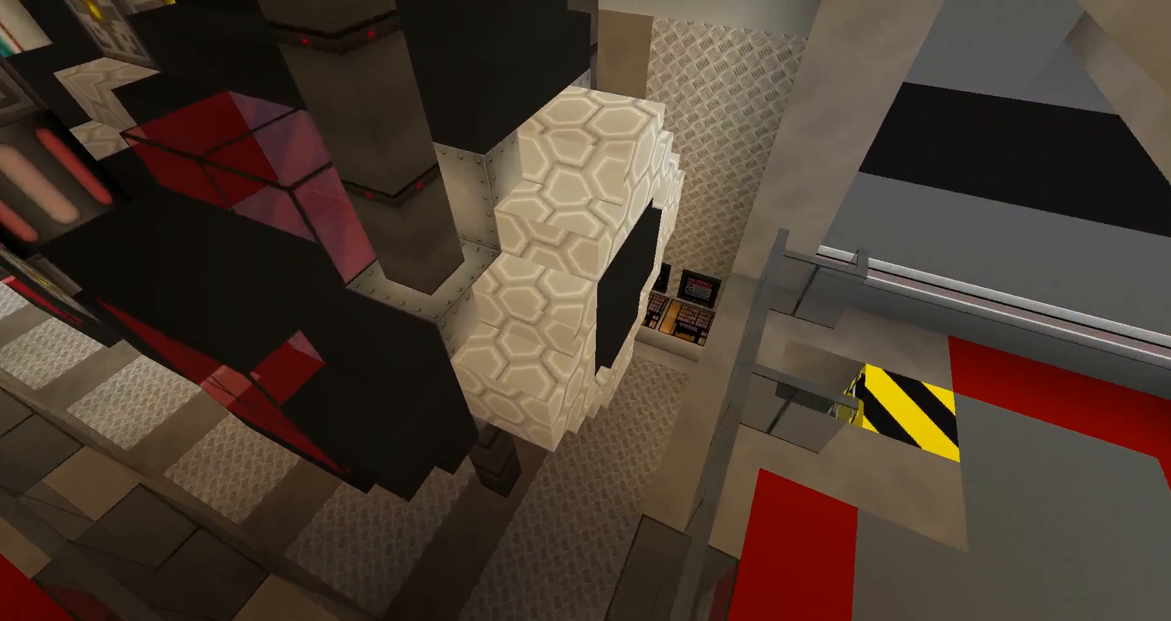
pyautogui.moveTo(585, 310)
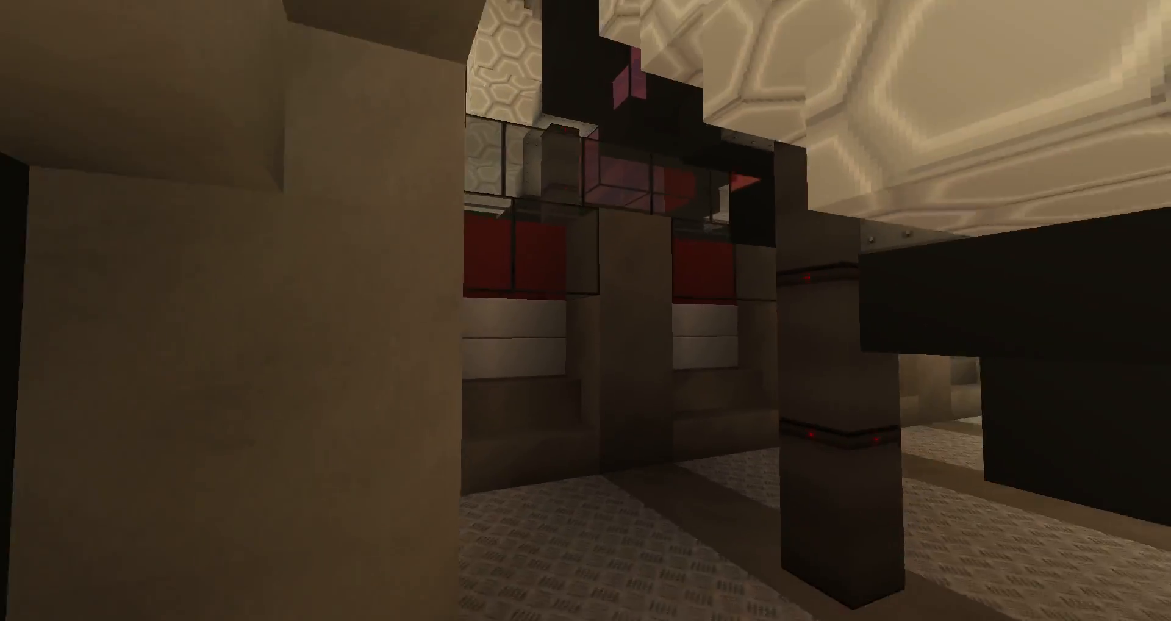
pyautogui.moveTo(585, 309)
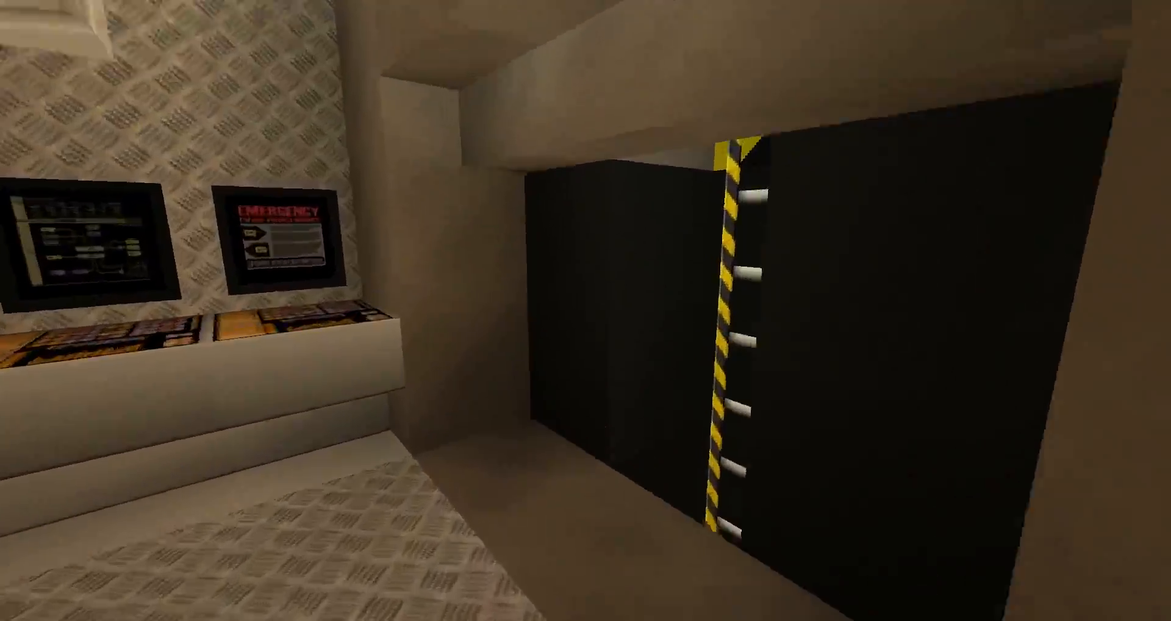
pyautogui.moveTo(585, 310)
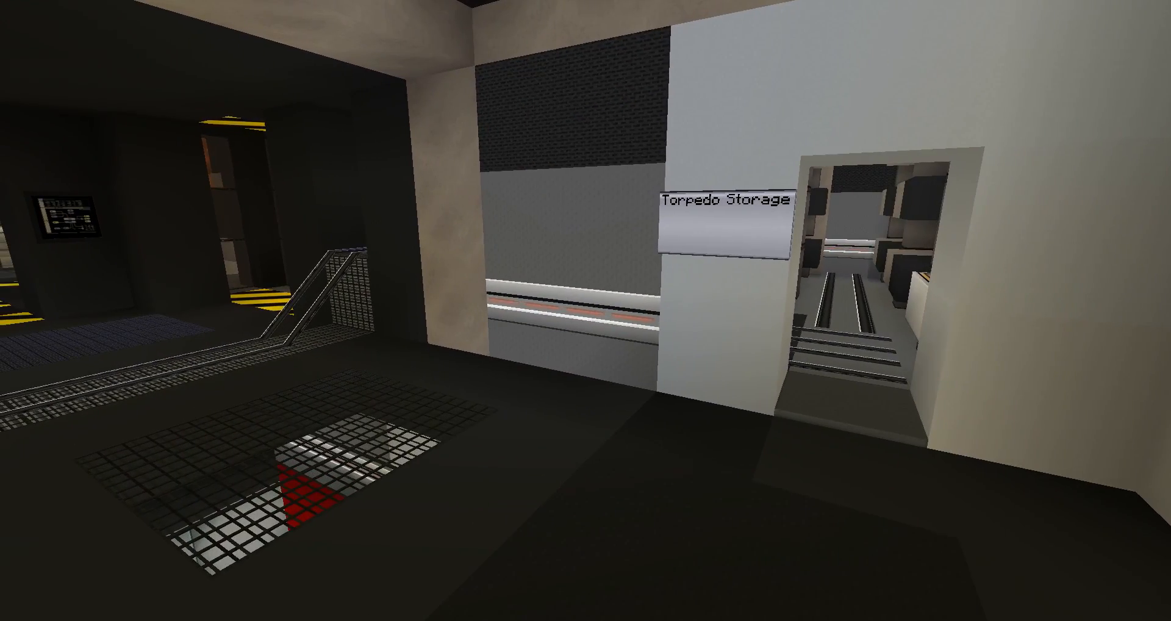
pyautogui.moveTo(586, 310)
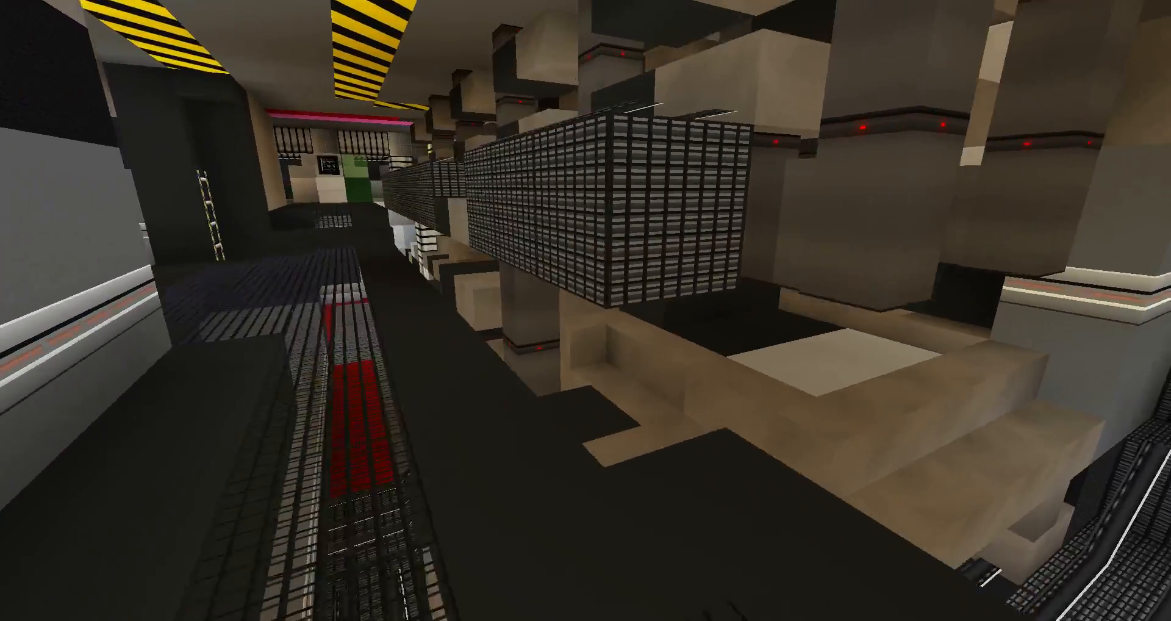
pyautogui.moveTo(586, 309)
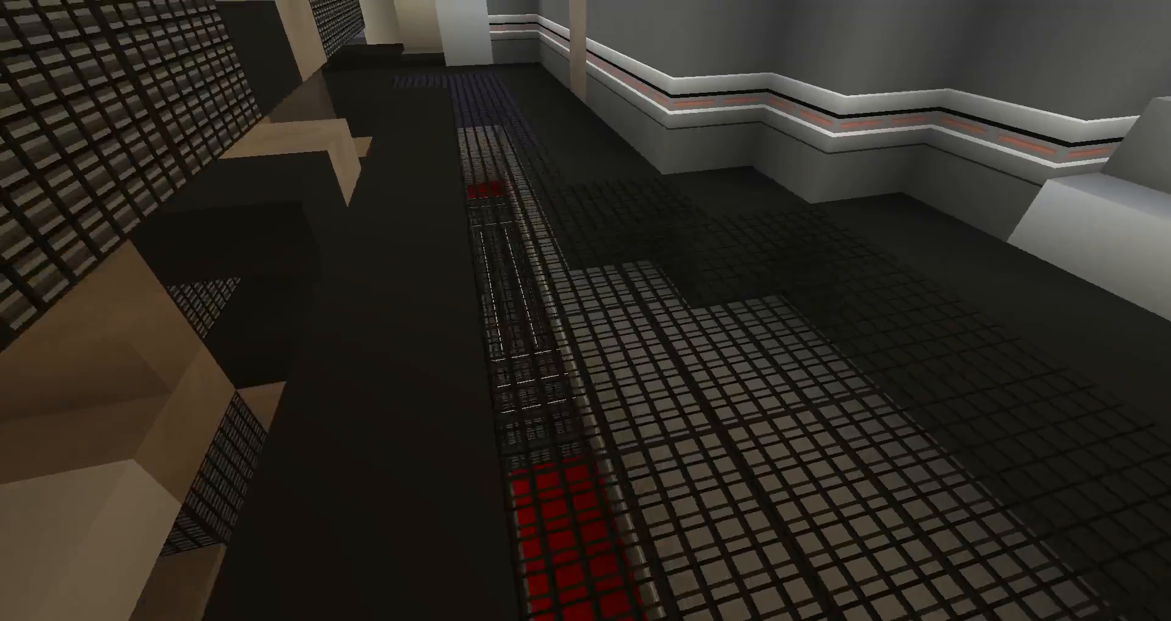
pyautogui.moveTo(586, 310)
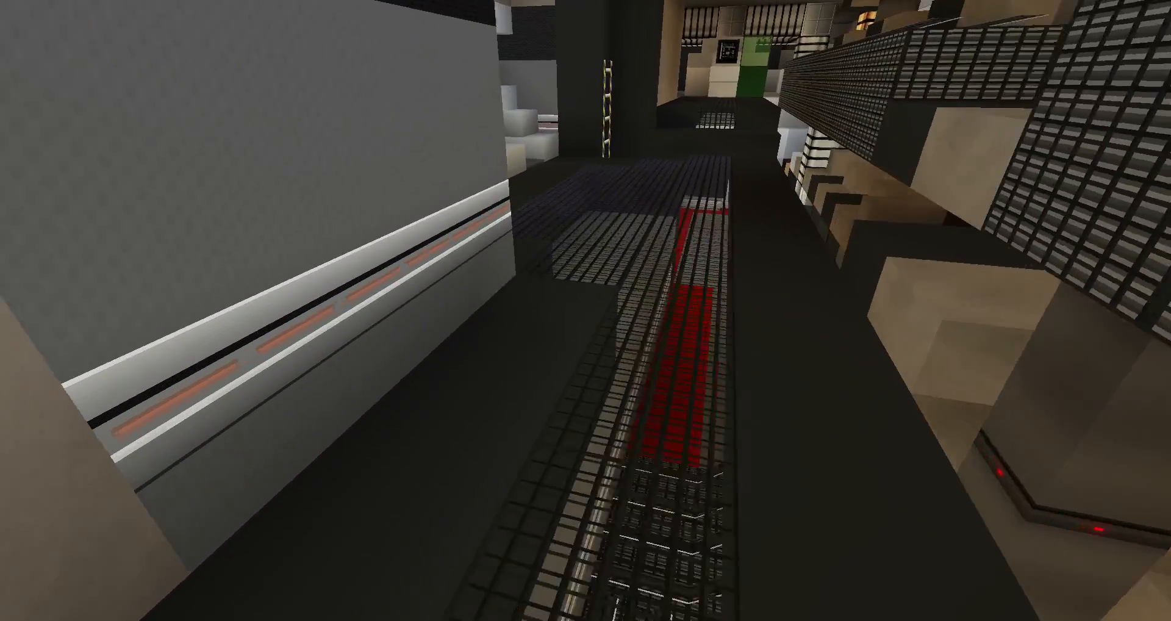
pyautogui.moveTo(586, 310)
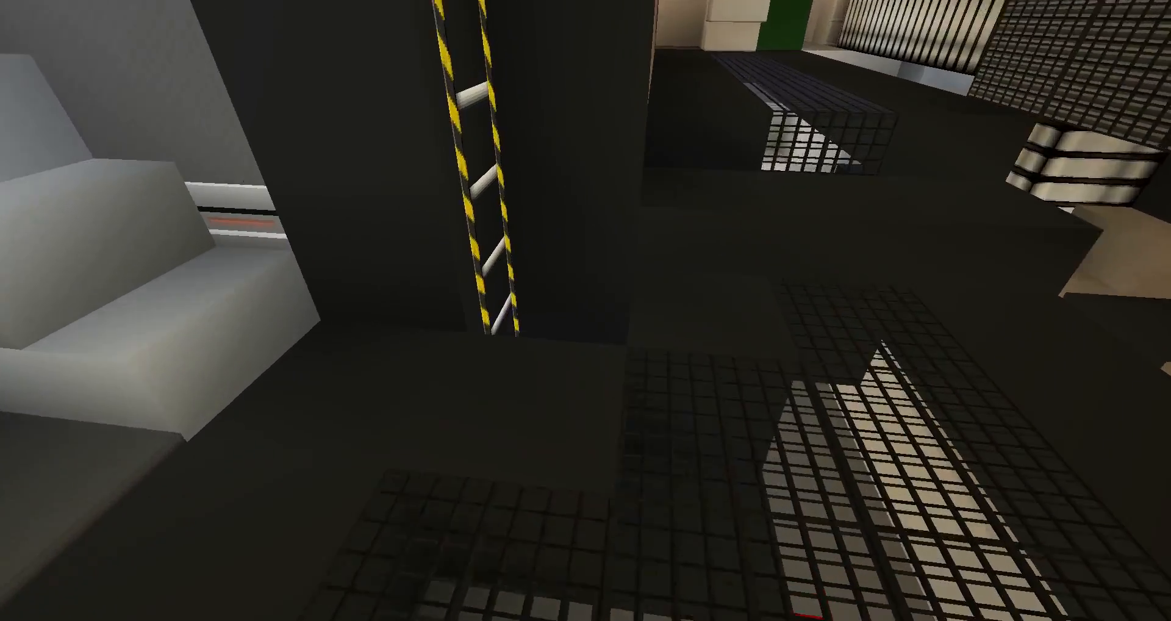
pyautogui.moveTo(585, 310)
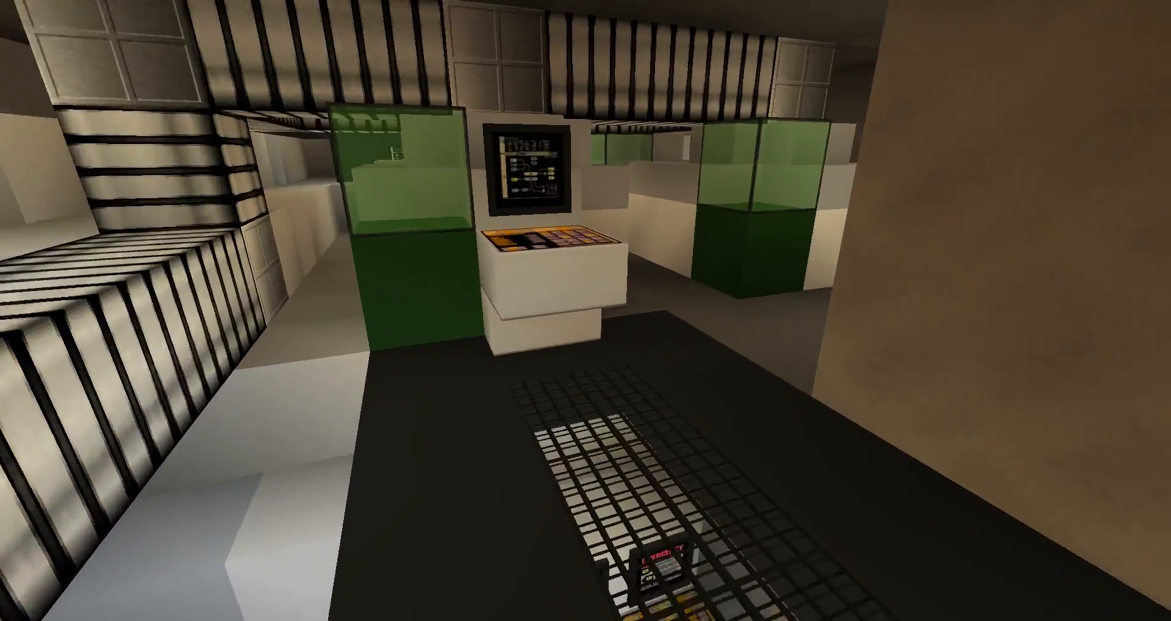
pyautogui.moveTo(585, 310)
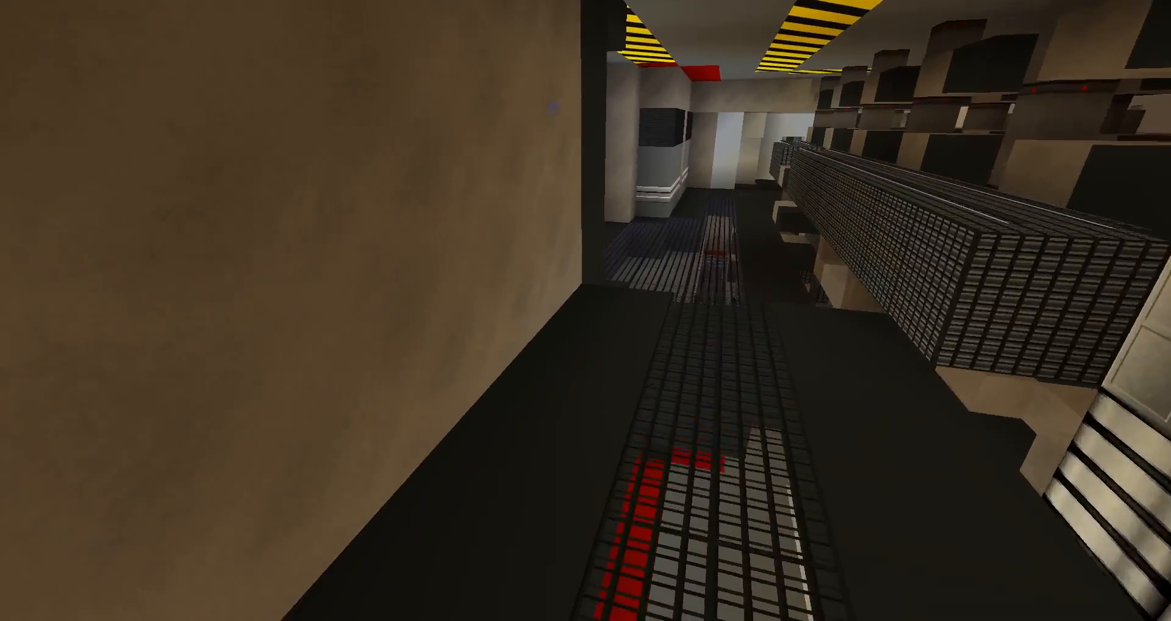
pyautogui.moveTo(586, 310)
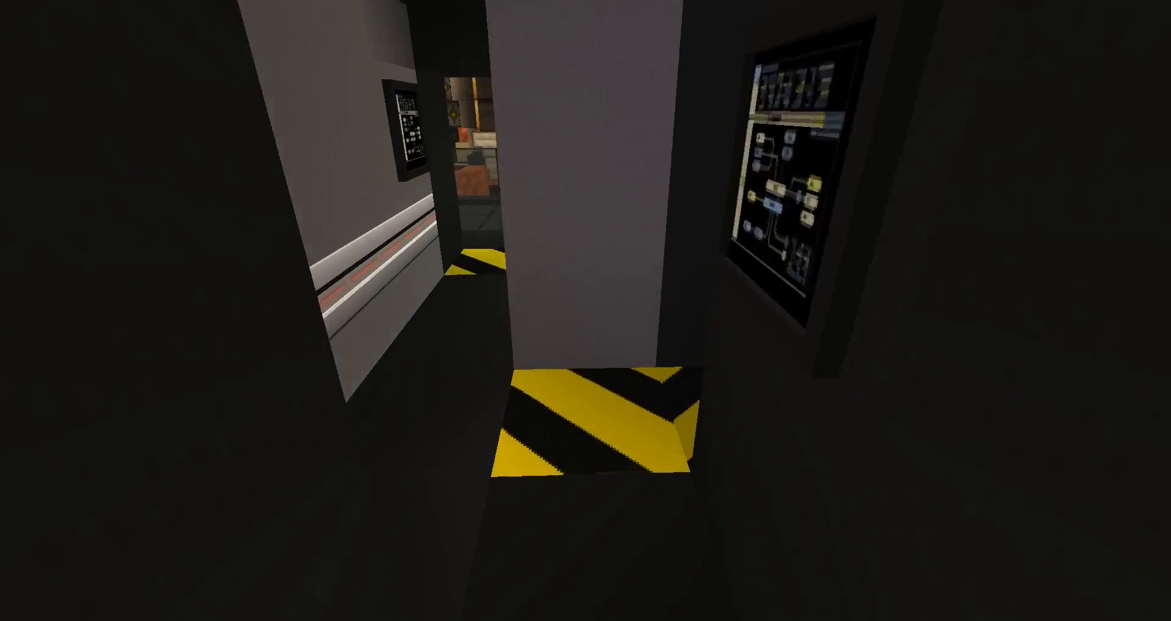
pyautogui.moveTo(586, 310)
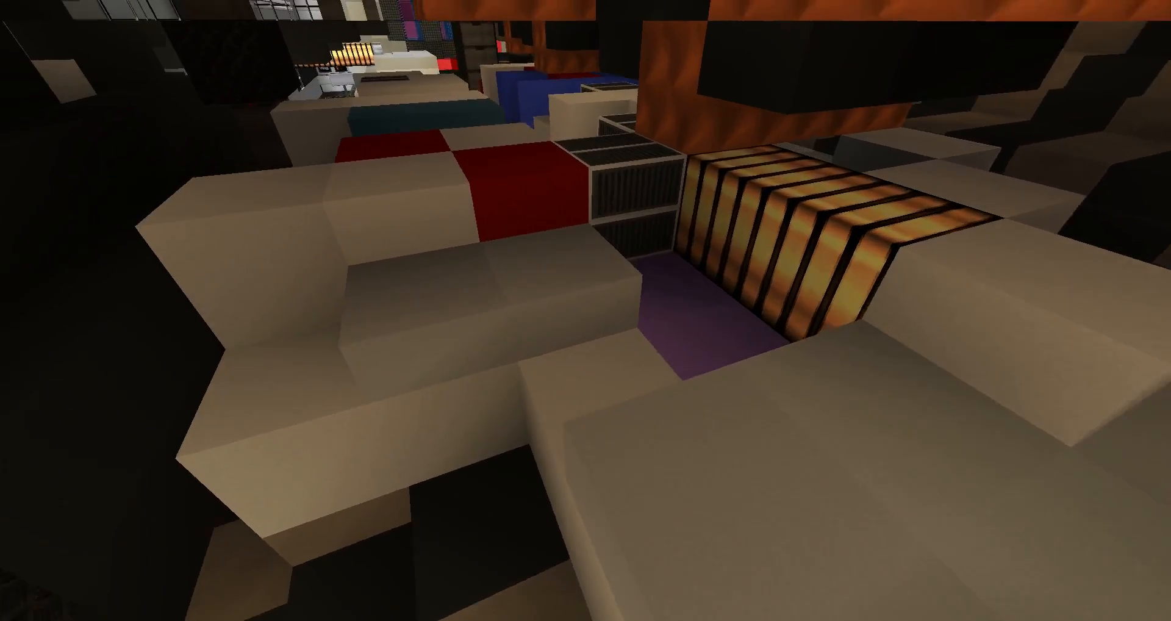
pyautogui.moveTo(585, 309)
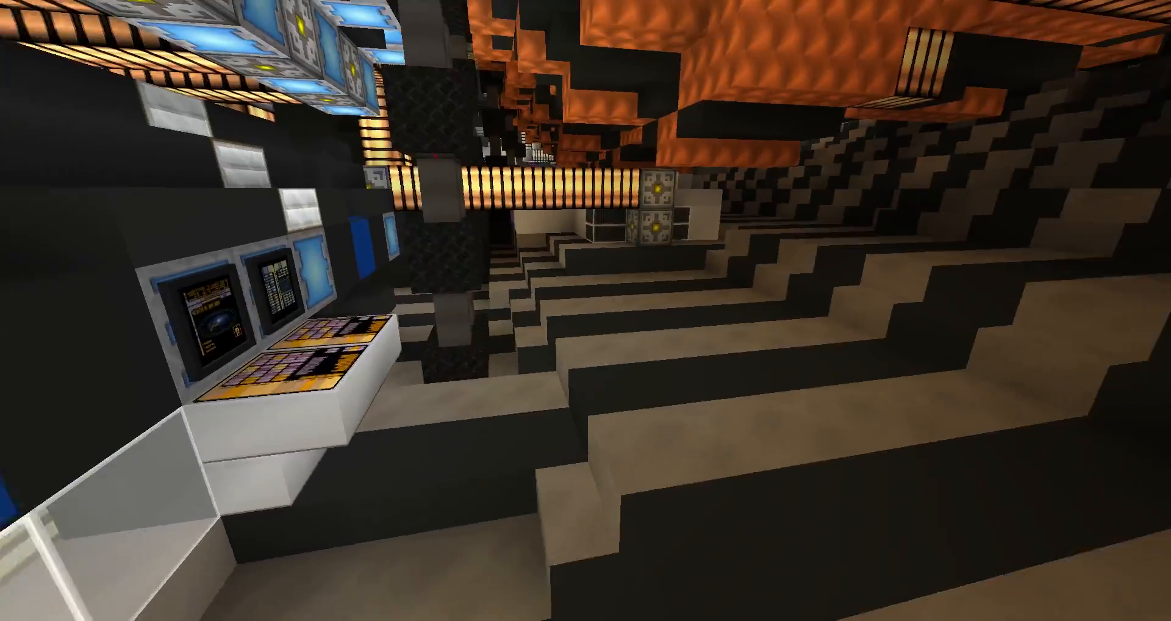
pyautogui.moveTo(585, 310)
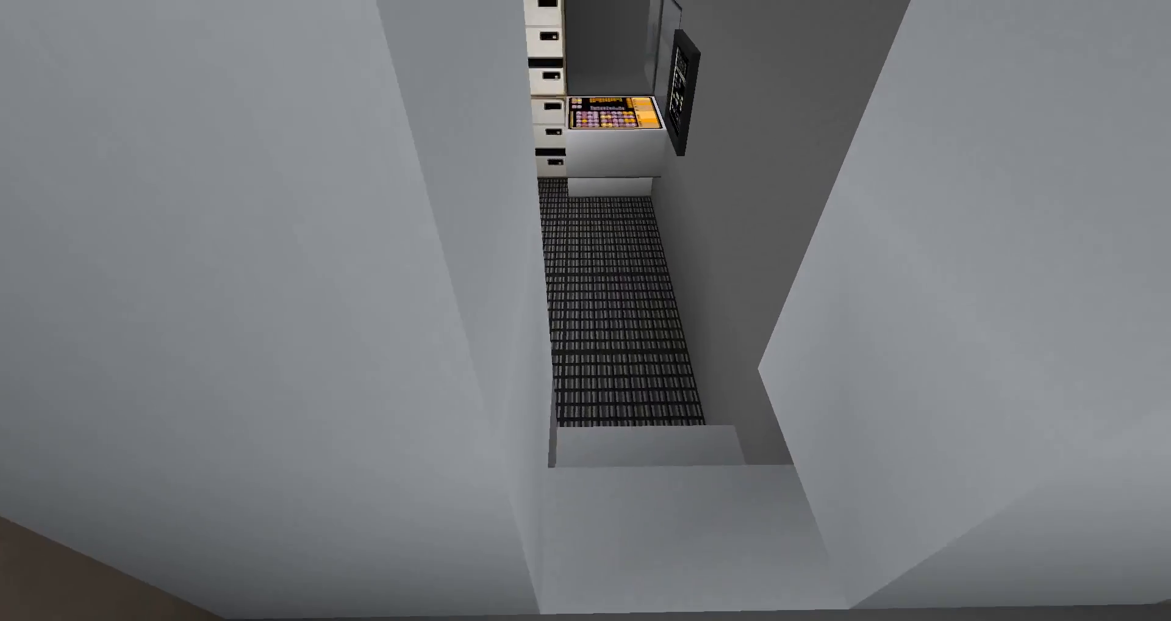
pyautogui.moveTo(585, 309)
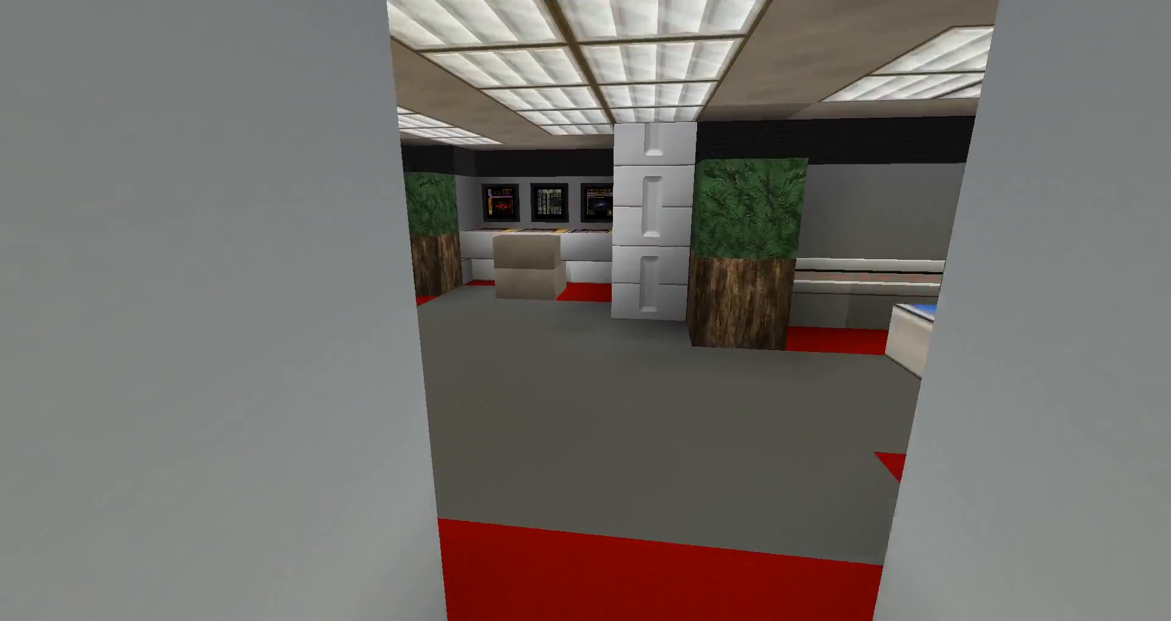
pyautogui.moveTo(585, 309)
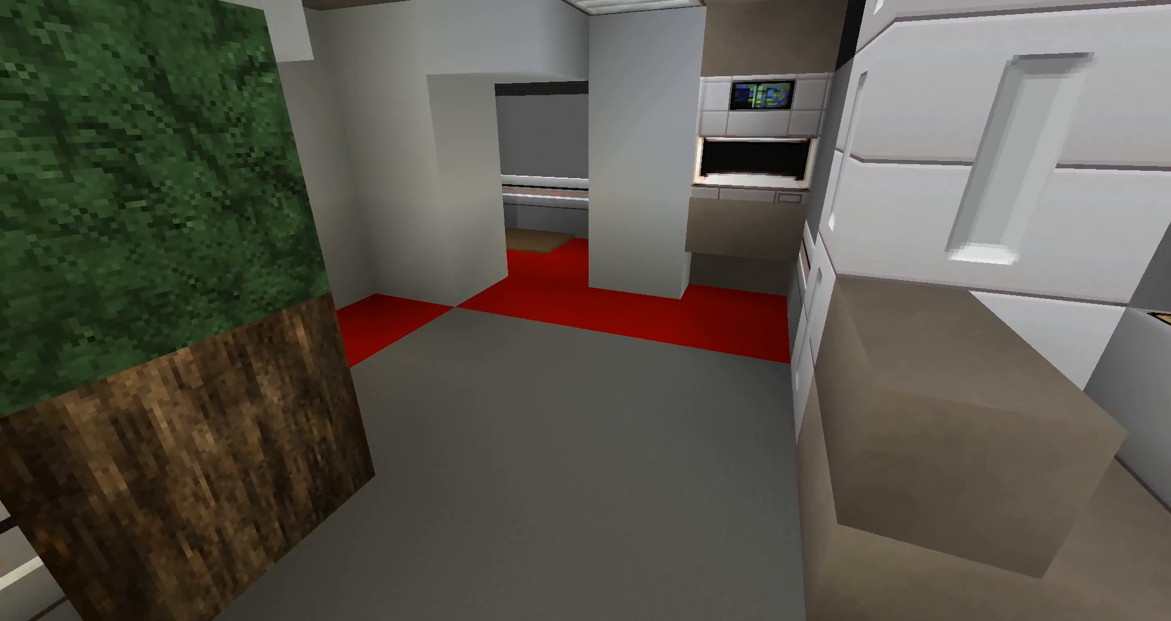
pyautogui.moveTo(586, 310)
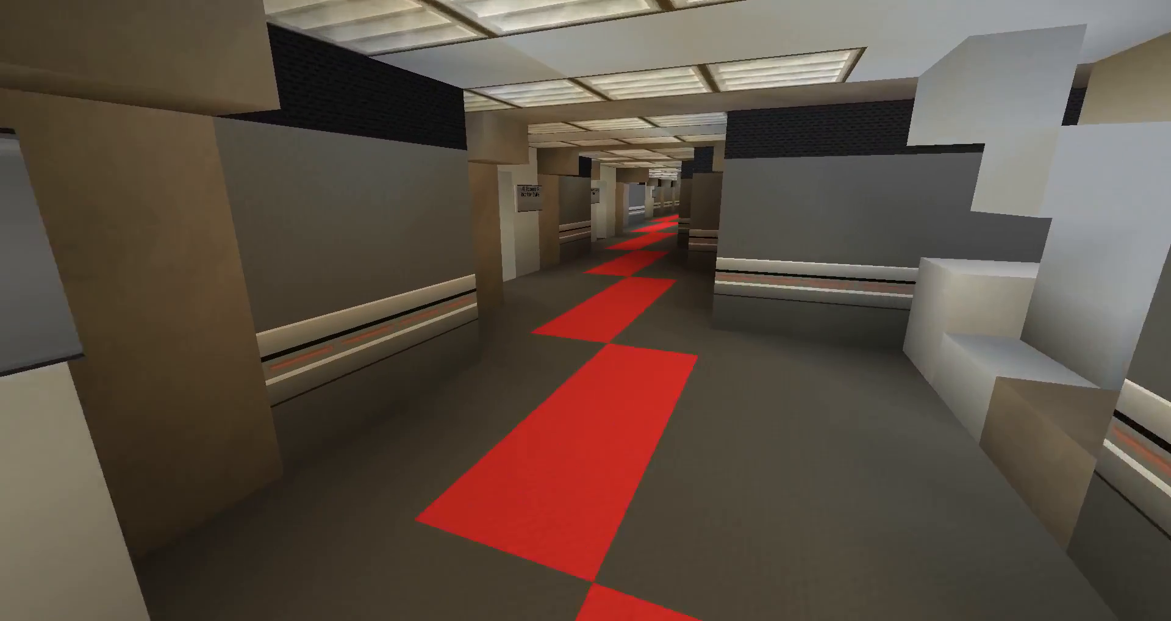
# Fly down the stairs into the hazard-striped atrium with glass-railed balconies.
pyautogui.press('w')
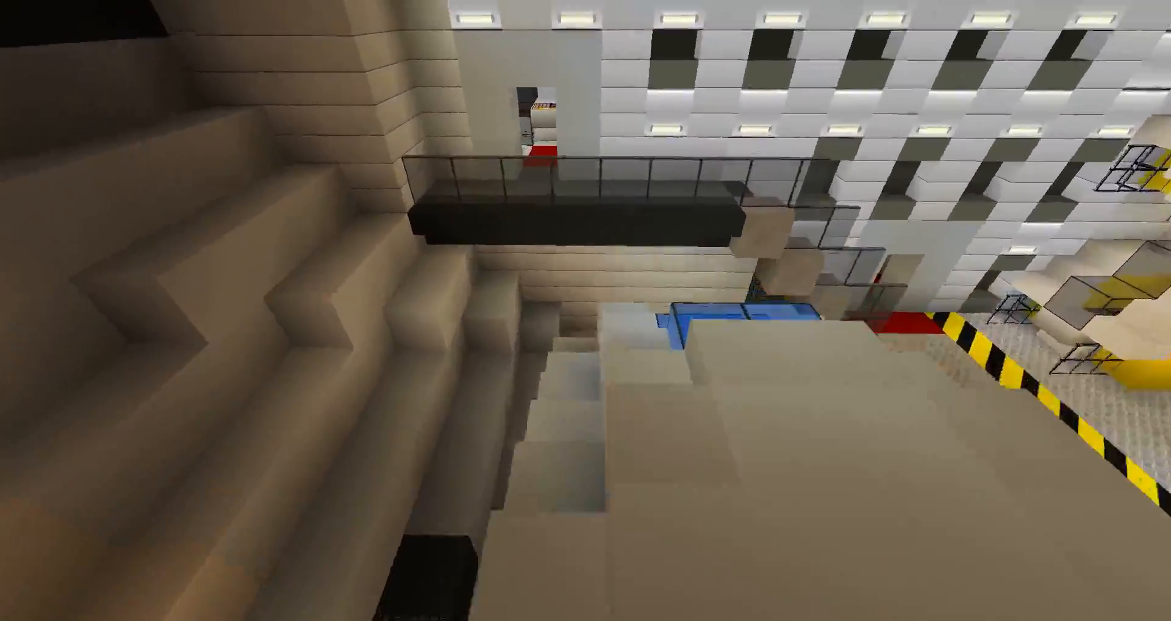
pyautogui.moveTo(585, 310)
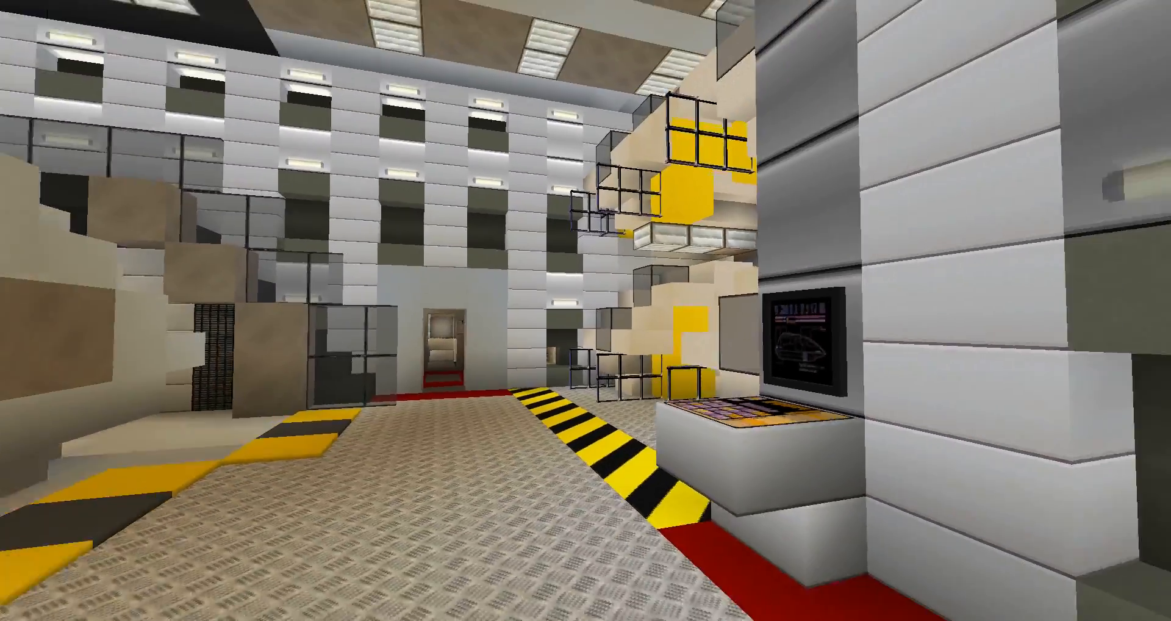
pyautogui.moveTo(586, 310)
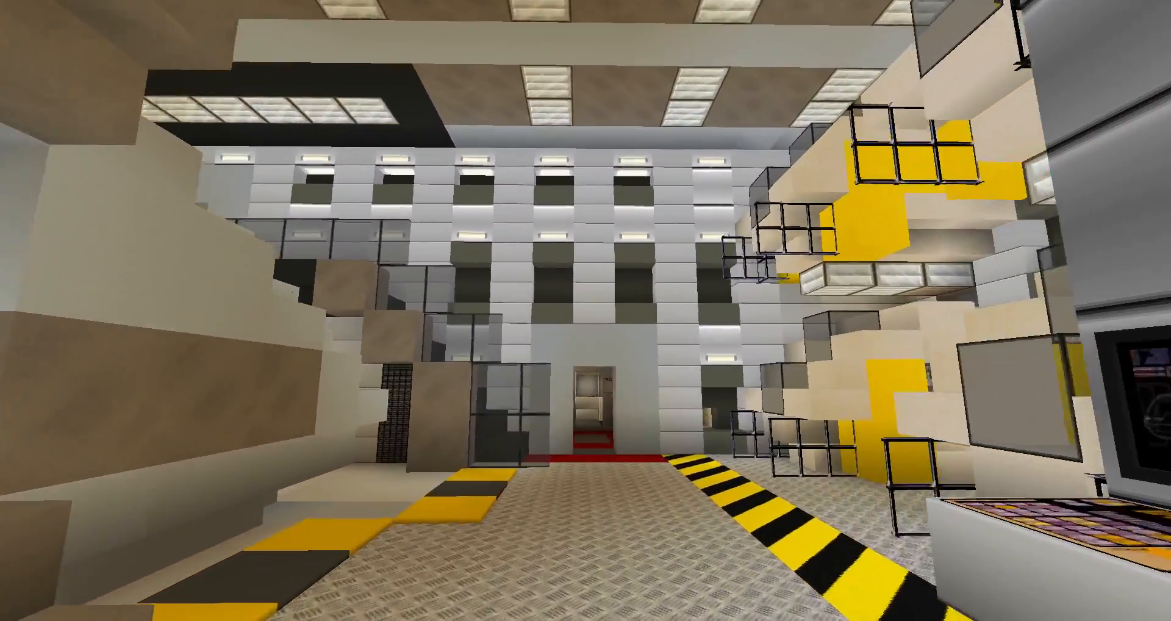